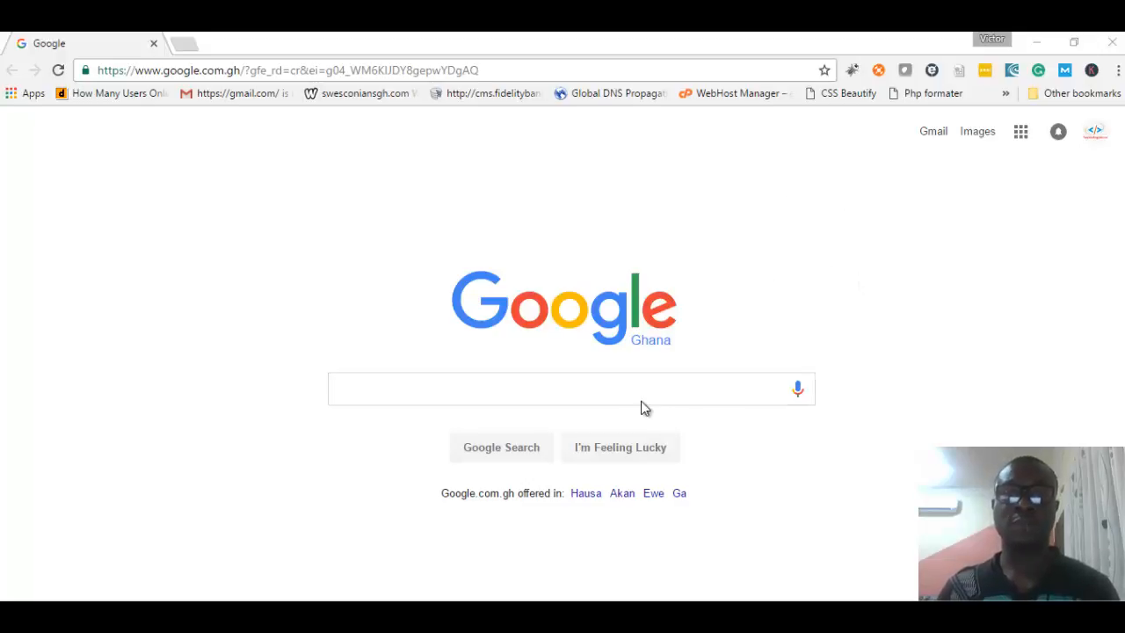
Search Google for "download windows movie maker" via the "down" suggestion.
click(569, 389)
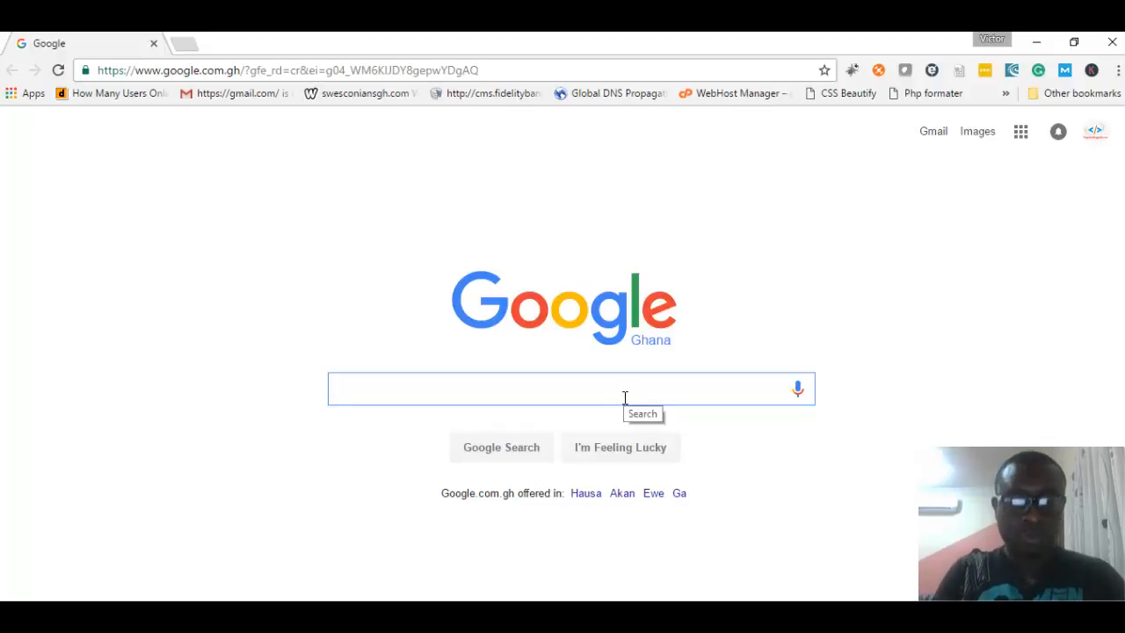
text(down)
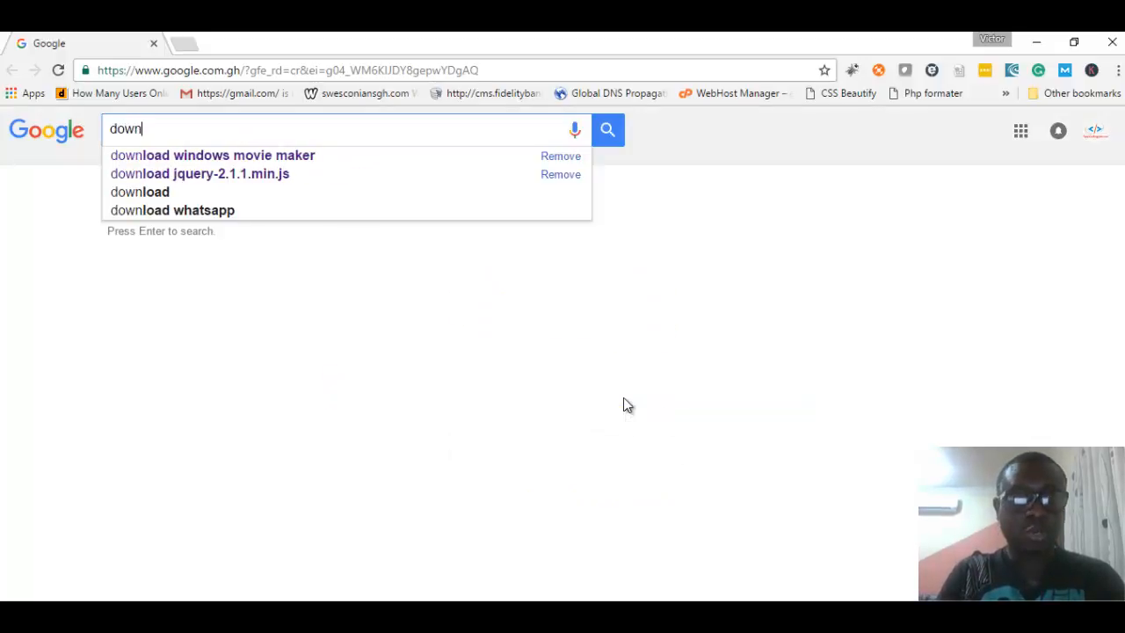
click(211, 154)
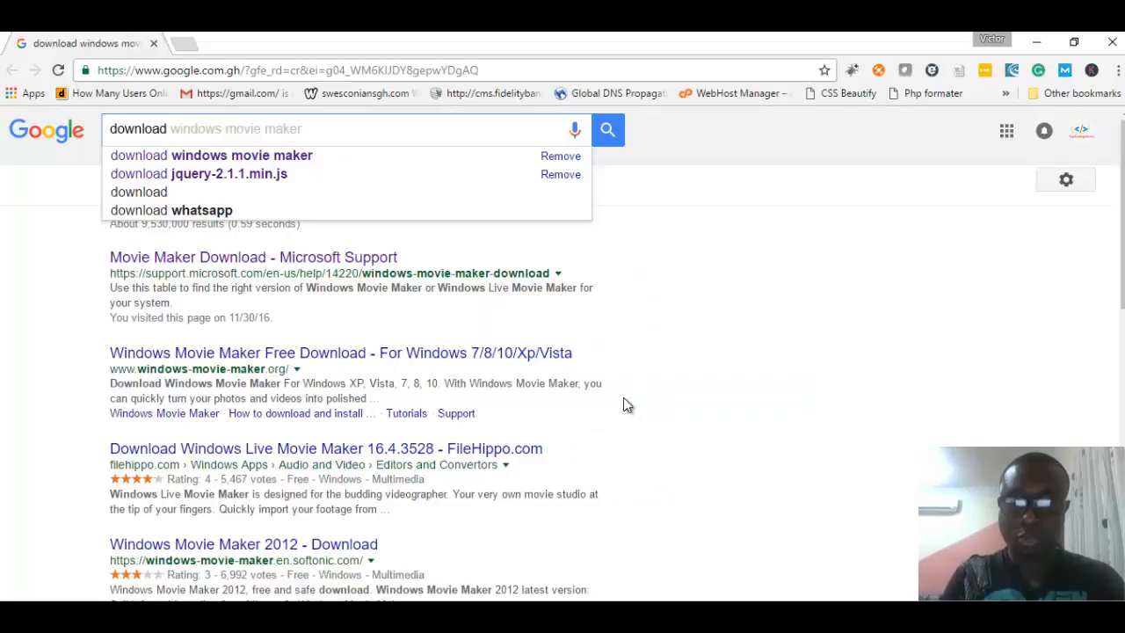
click(608, 129)
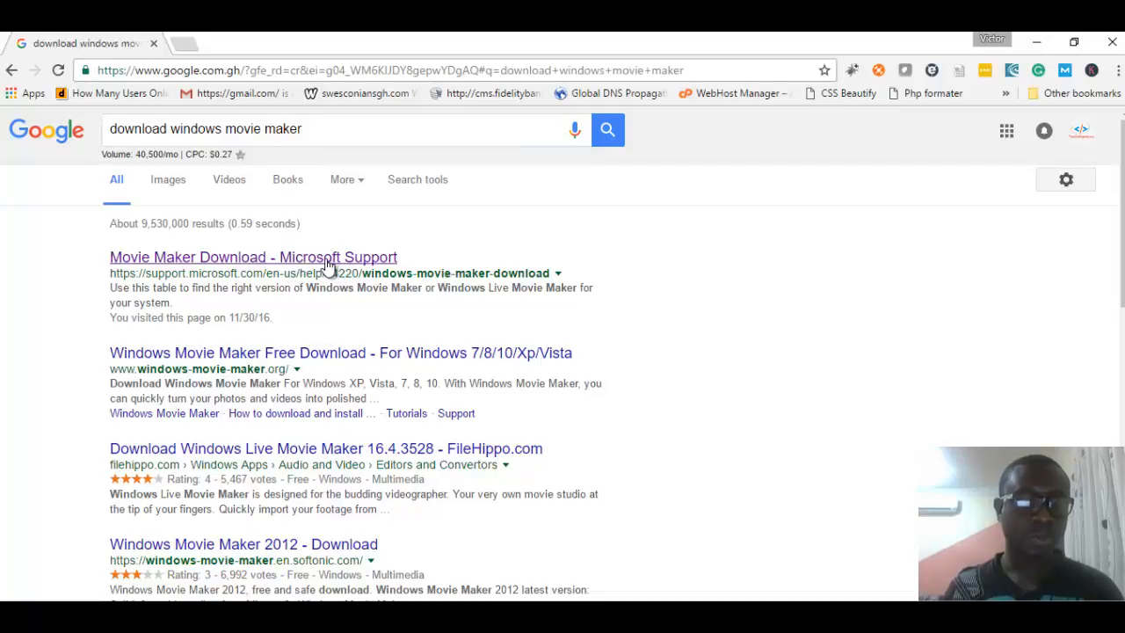
Open the "Movie Maker Download - Microsoft Support" result in a new tab.
click(253, 257)
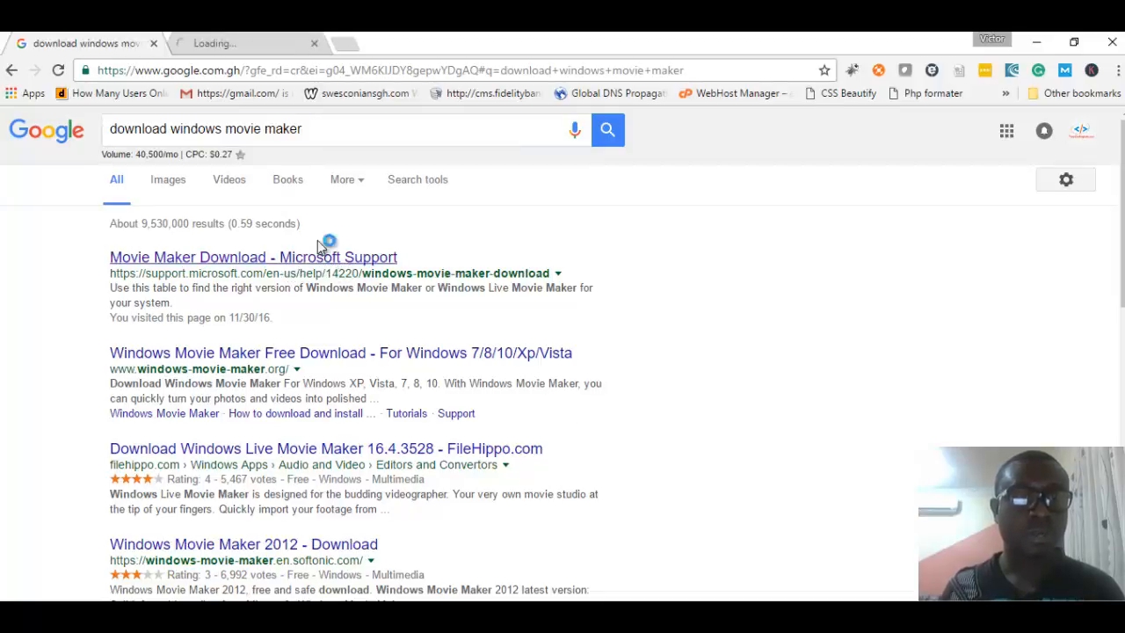
click(252, 257)
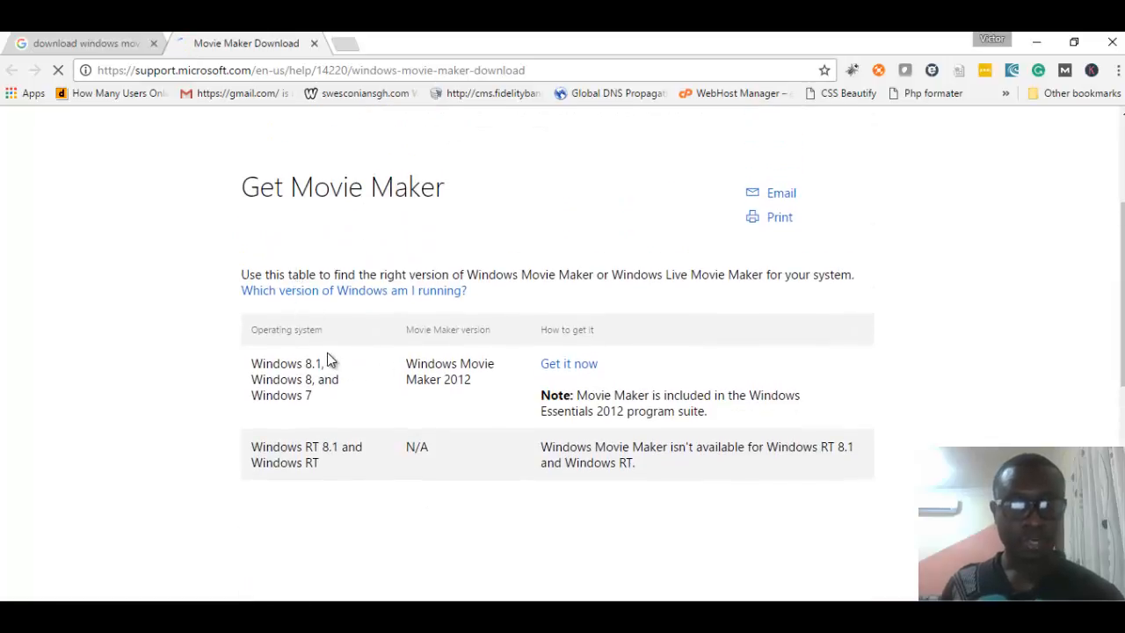
mouse_move(568, 364)
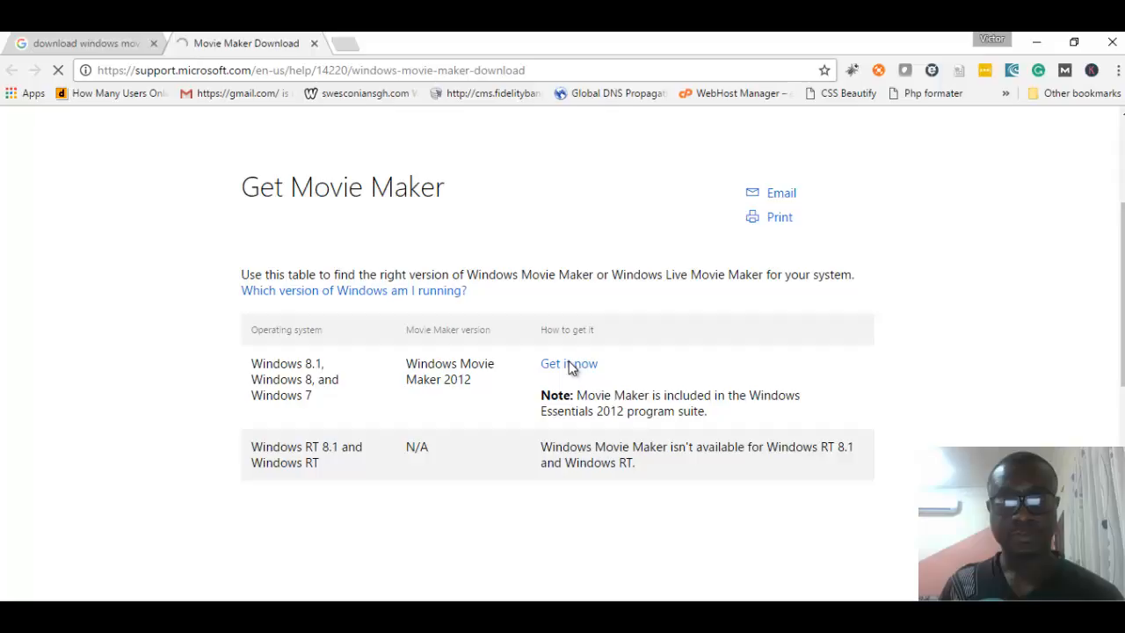
Get the Movie Maker 2012 installer (wlsetup-web.exe) for Windows 7 and 8.
click(568, 363)
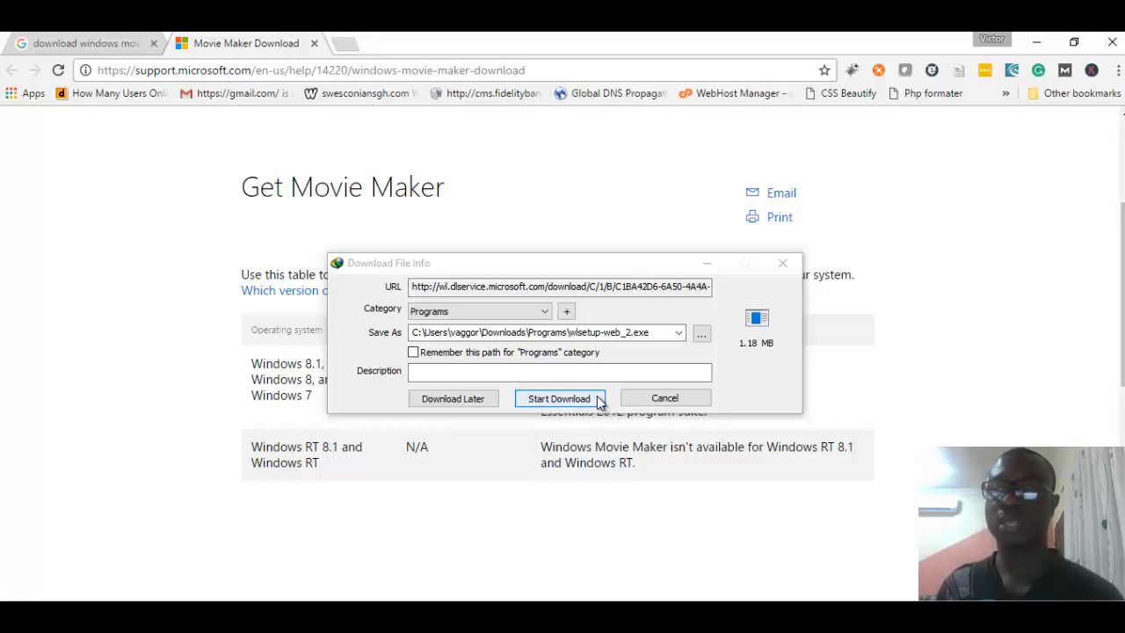
mouse_move(638, 408)
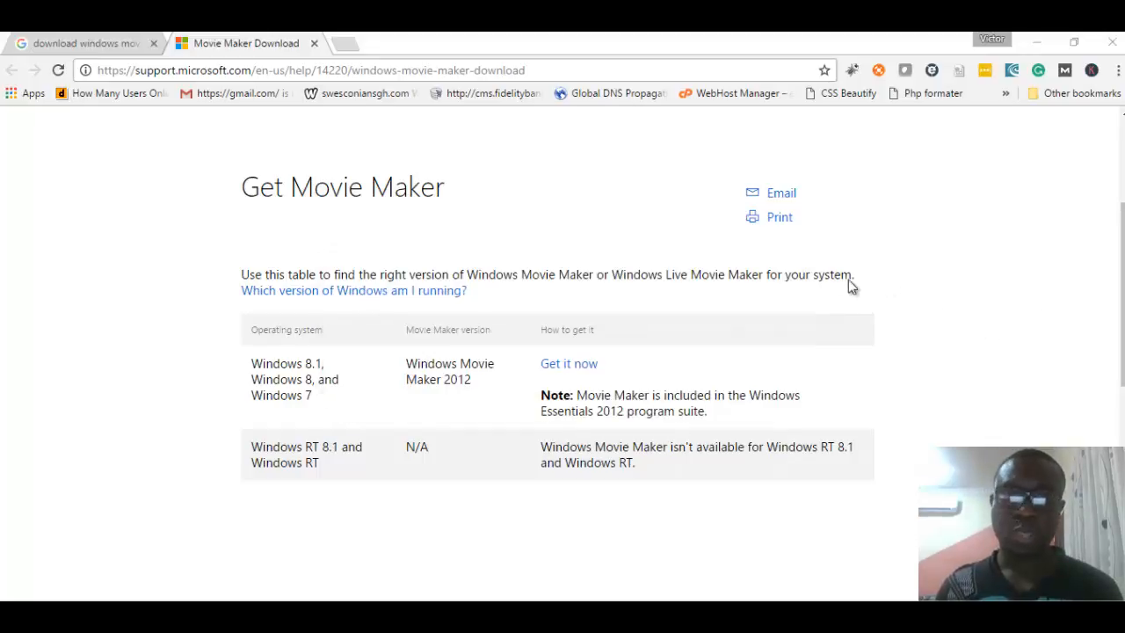
mouse_move(572, 384)
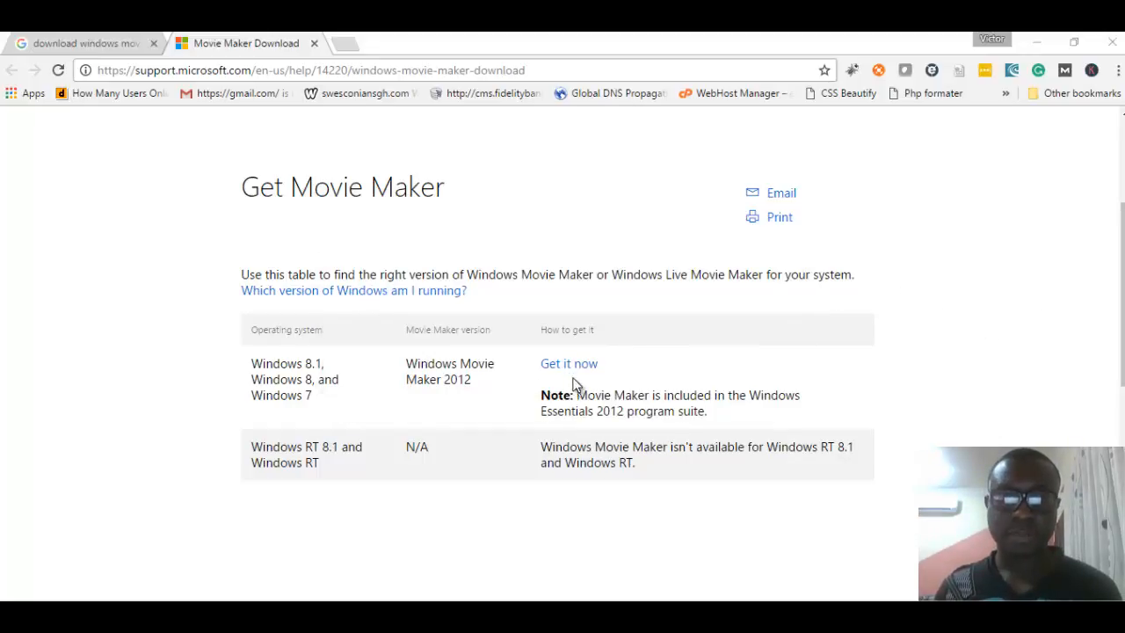
mouse_move(529, 387)
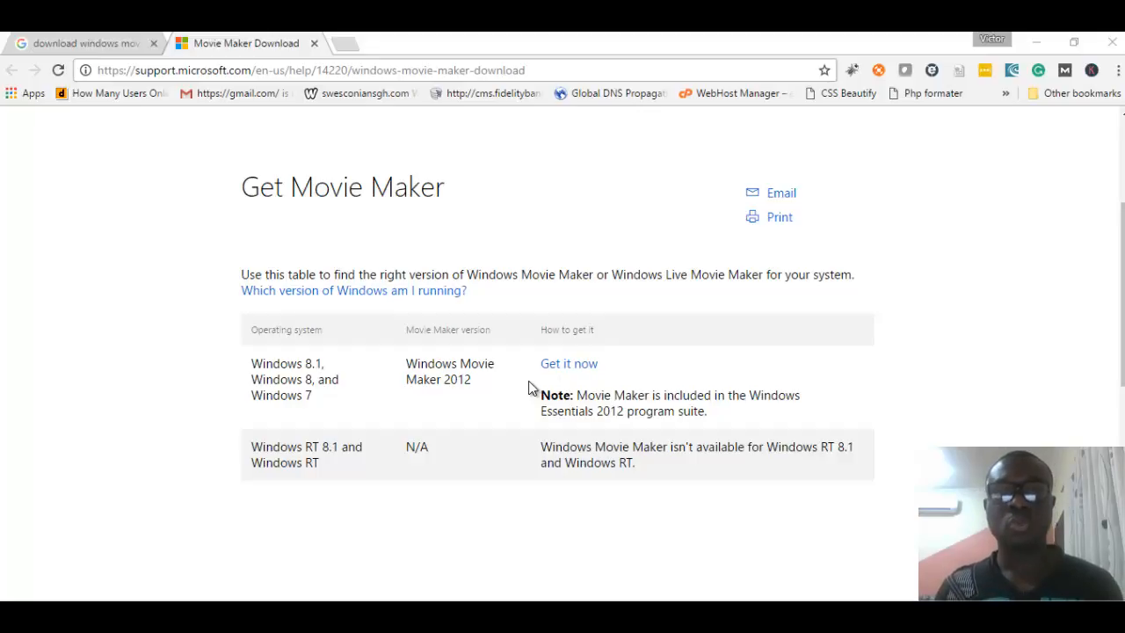
mouse_move(618, 368)
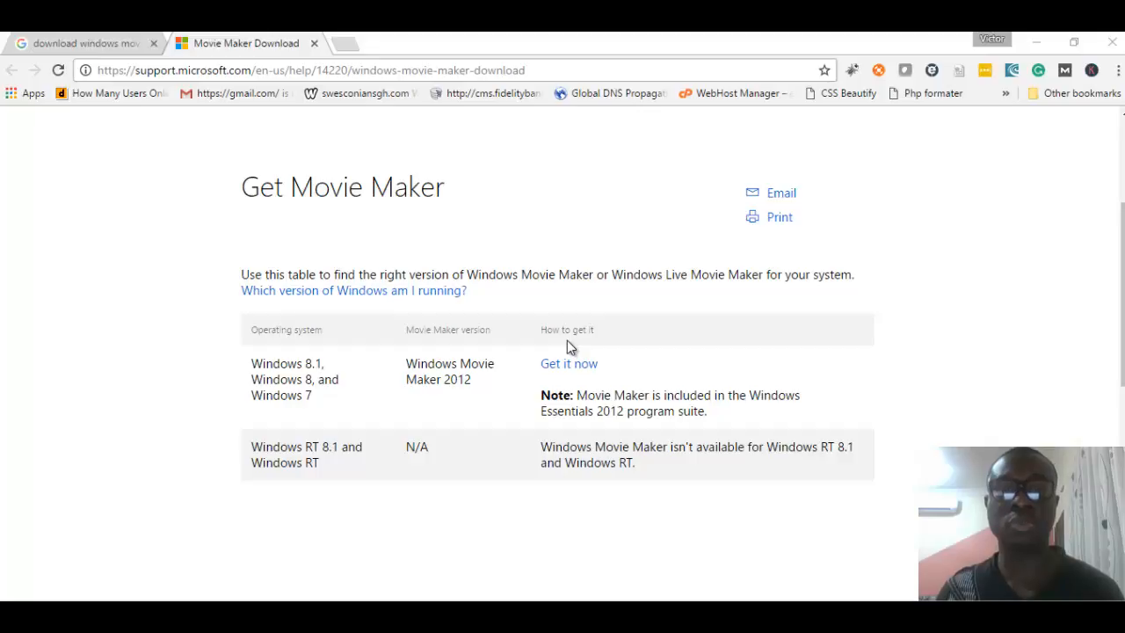
mouse_move(652, 394)
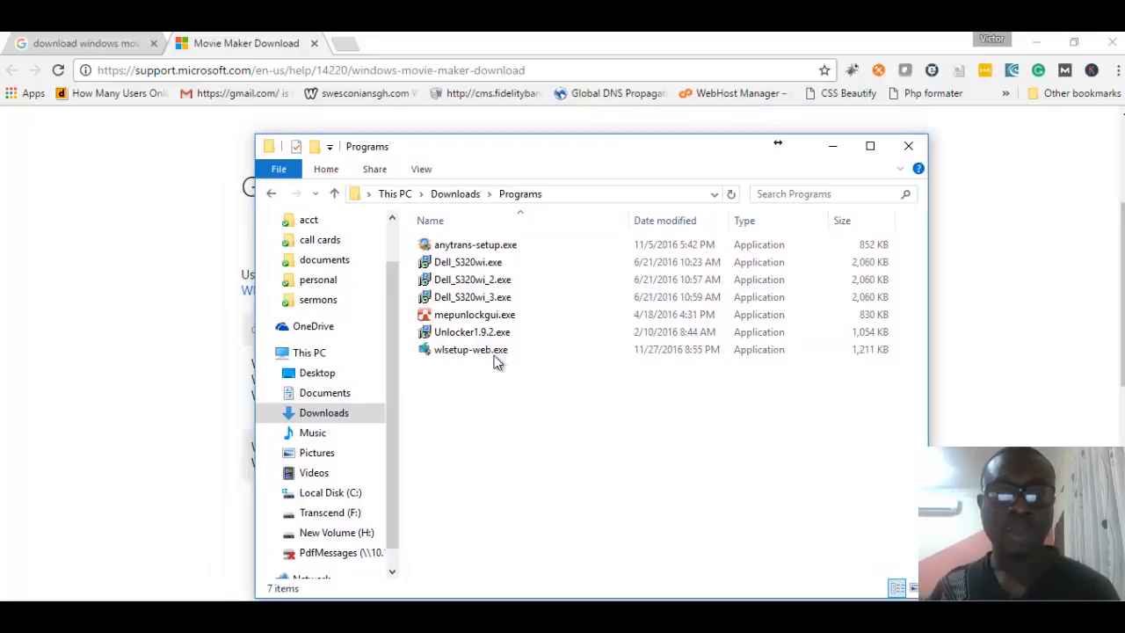
Run wlsetup-web.exe from Downloads and start the Windows Essentials 2012 installation.
click(470, 349)
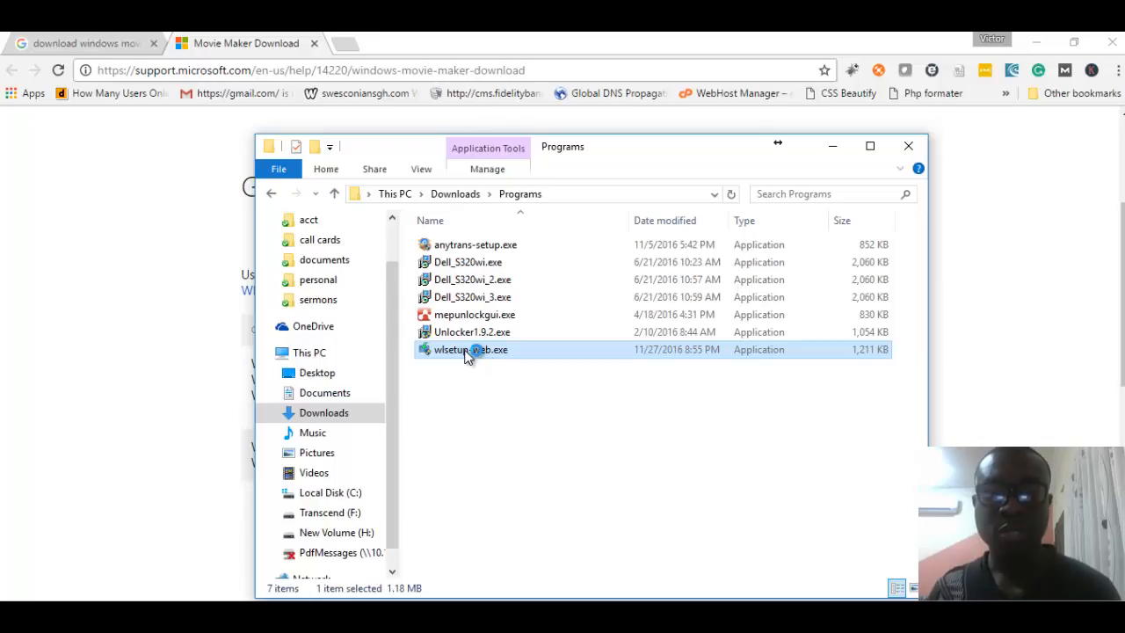
double_click(470, 349)
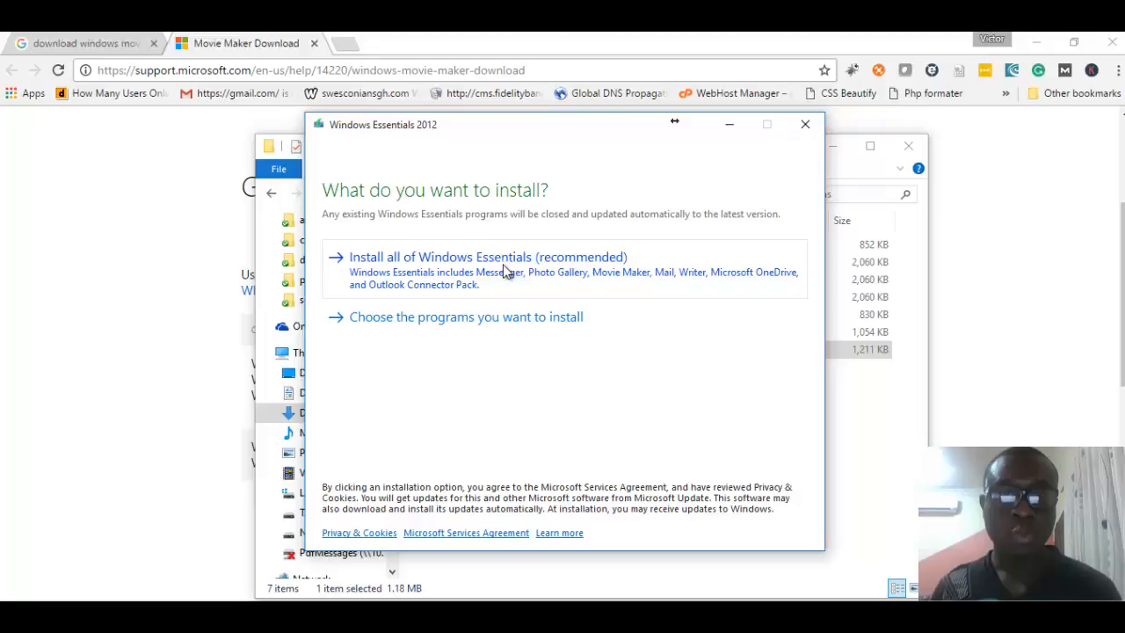
click(486, 256)
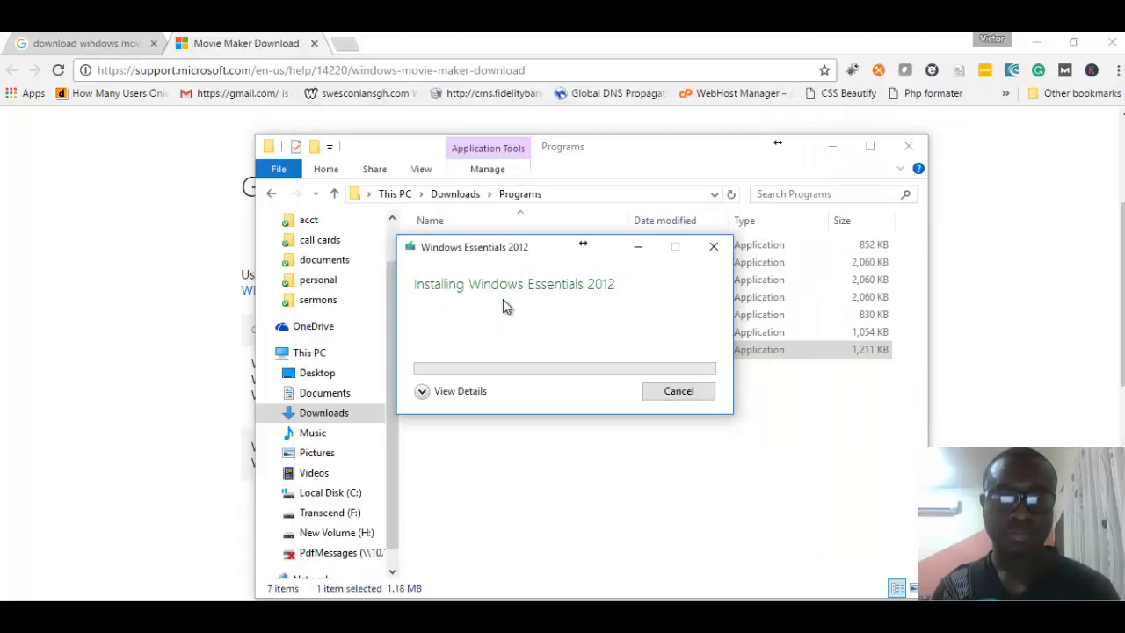
mouse_move(501, 259)
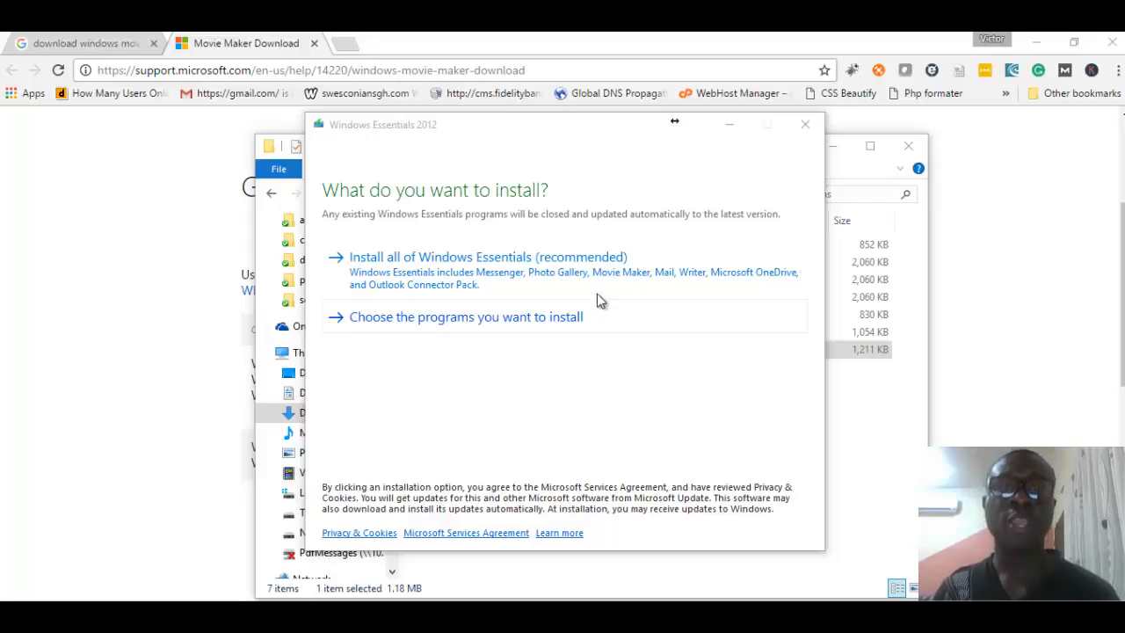
mouse_move(615, 330)
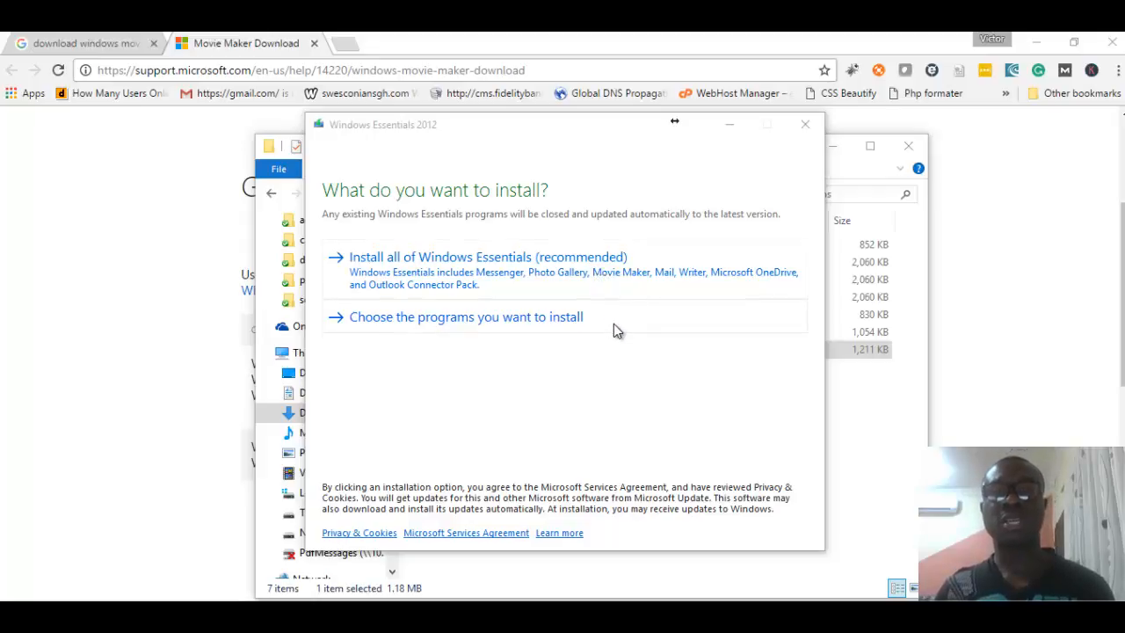
mouse_move(628, 309)
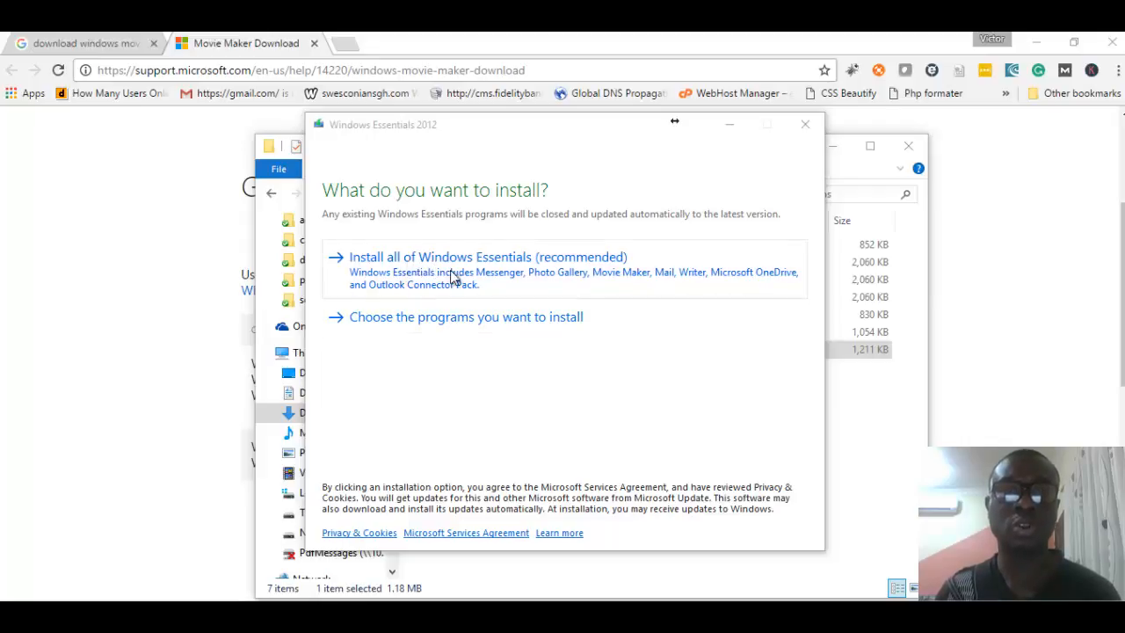
mouse_move(586, 278)
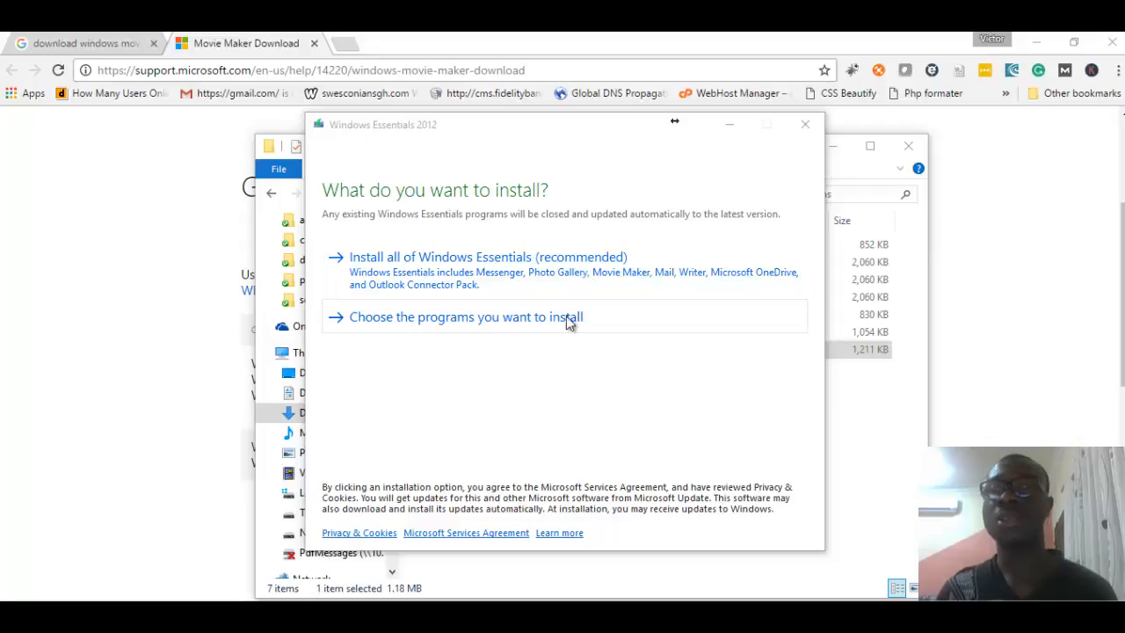
mouse_move(493, 327)
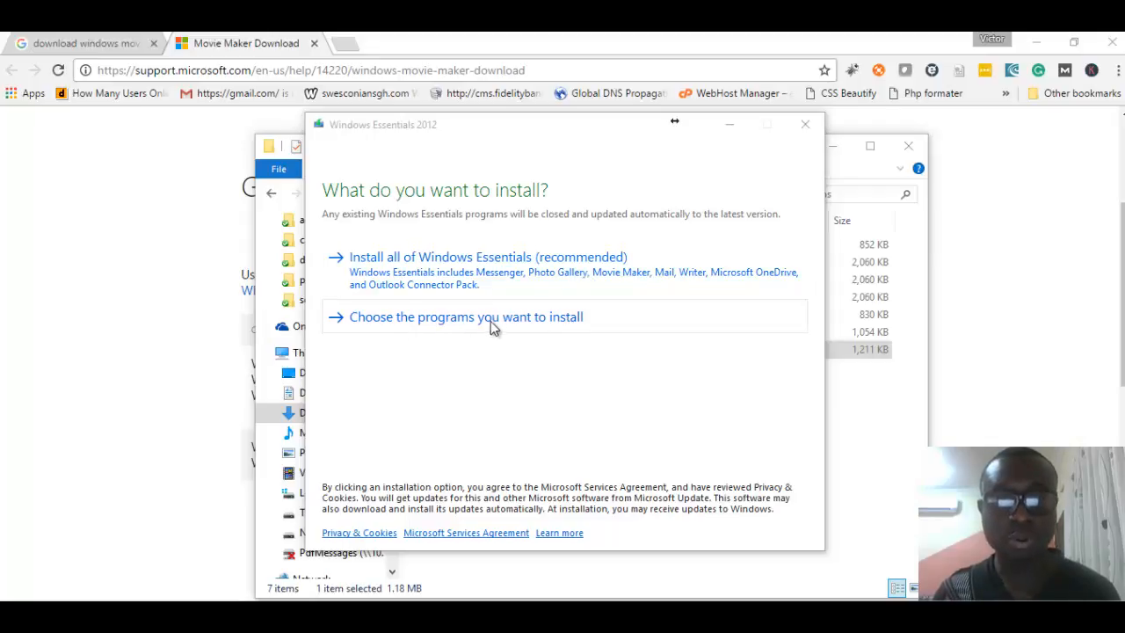
Install only Photo Gallery and Movie Maker, leaving out Messenger, Mail and Writer, then close the Done notice.
click(465, 317)
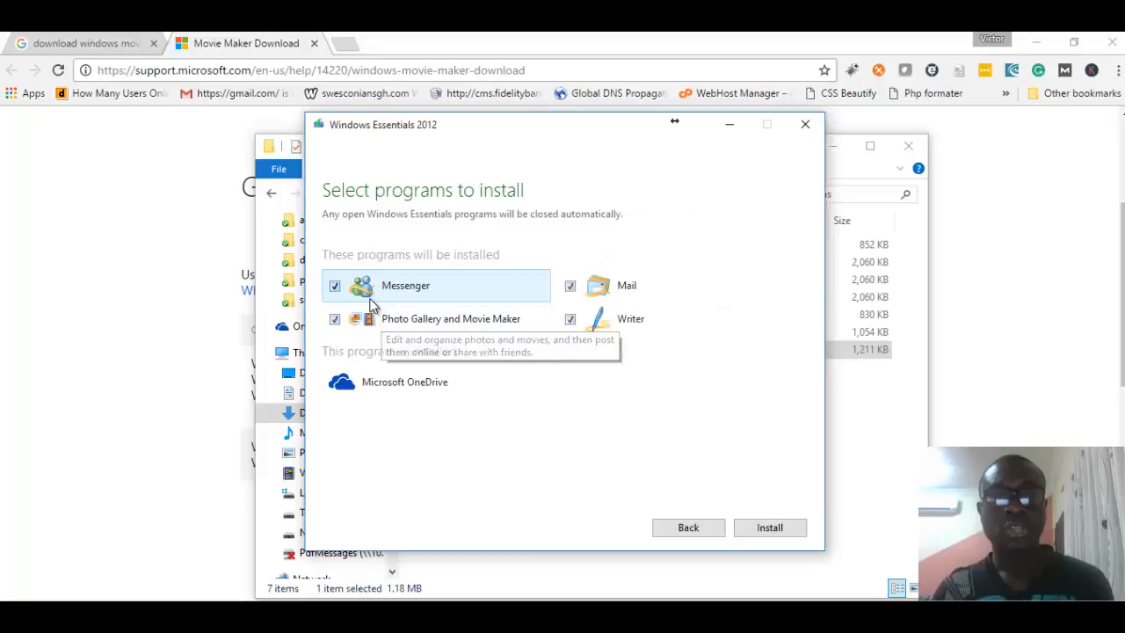
click(334, 285)
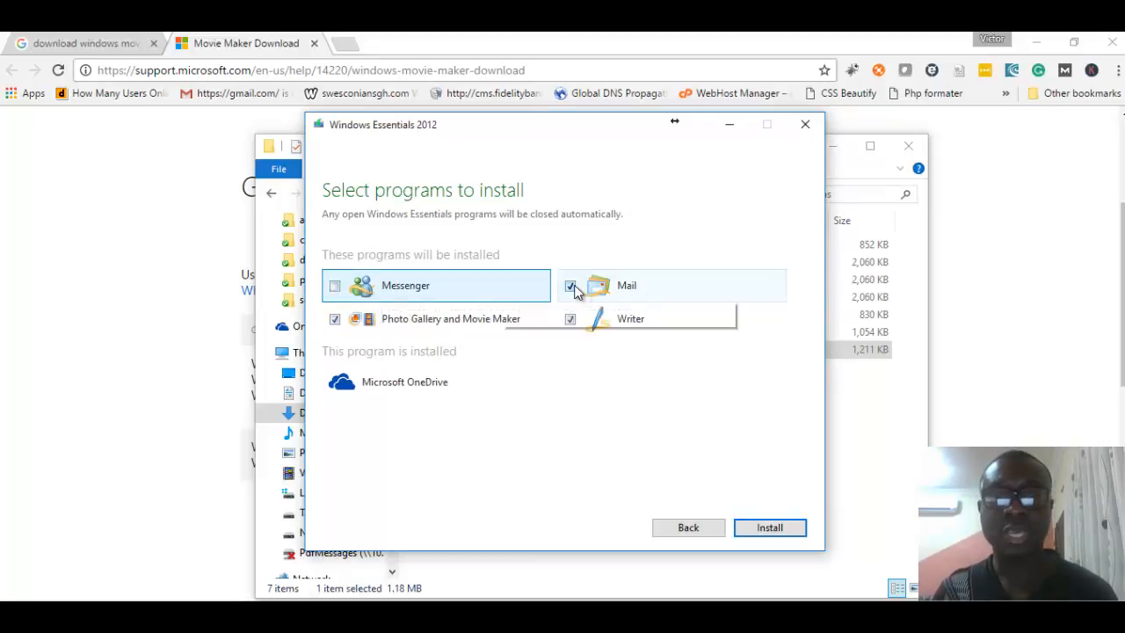
click(571, 285)
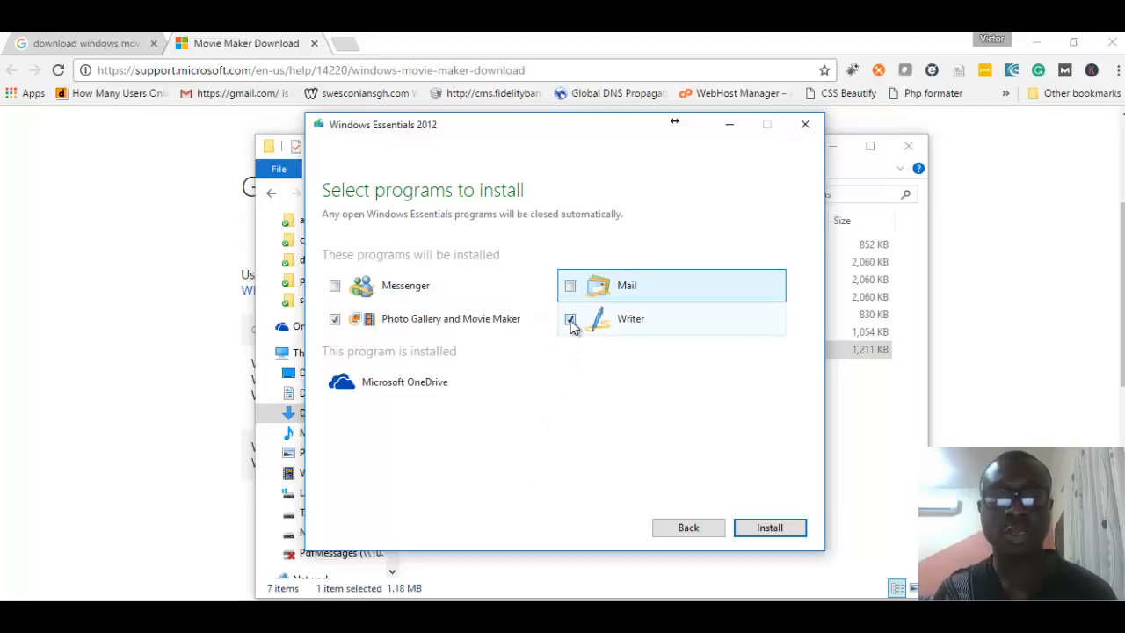
click(571, 318)
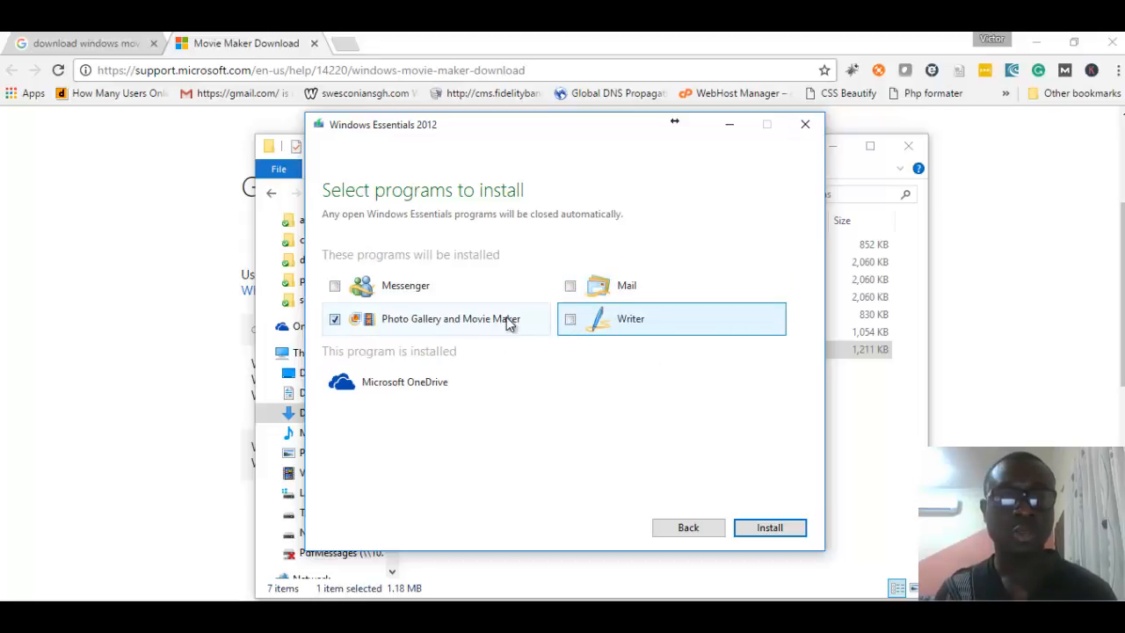
mouse_move(431, 329)
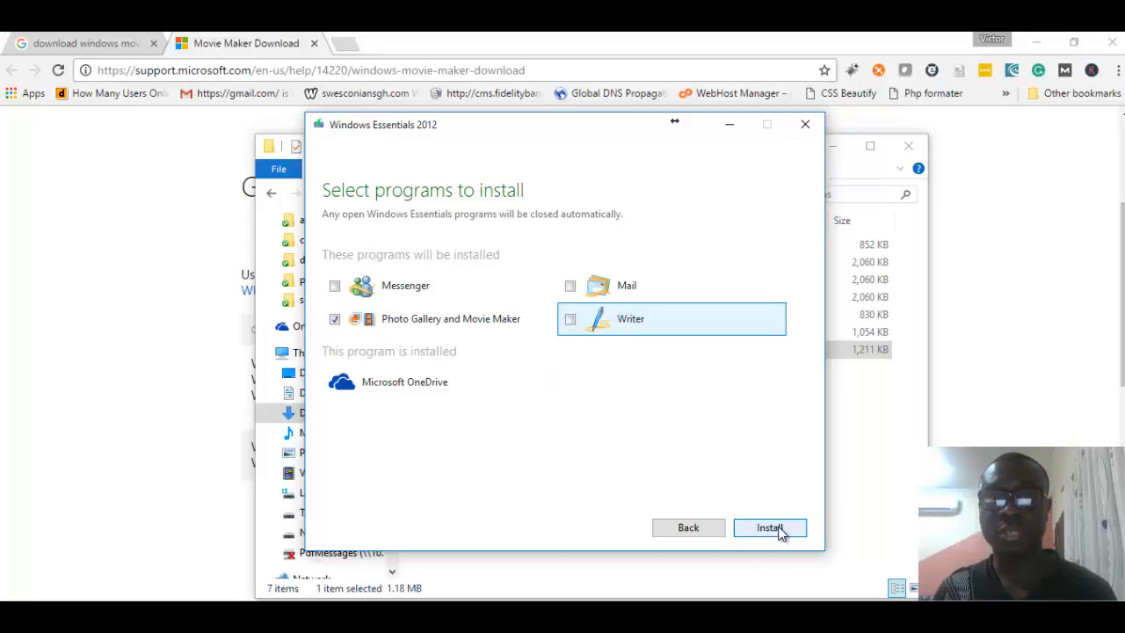
click(769, 528)
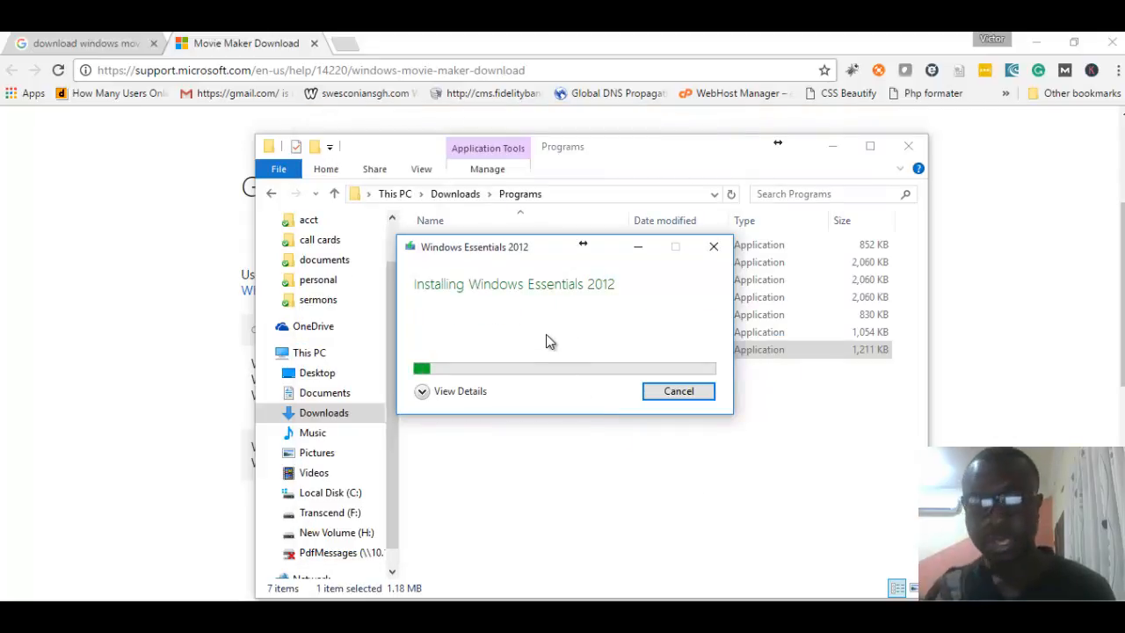
mouse_move(527, 323)
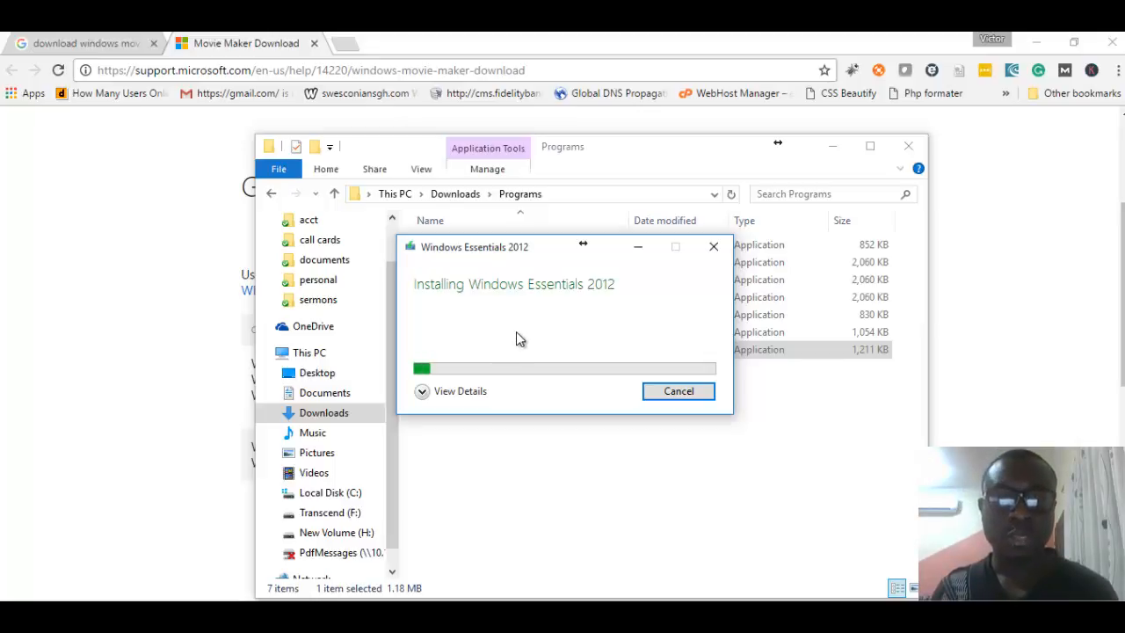
mouse_move(572, 354)
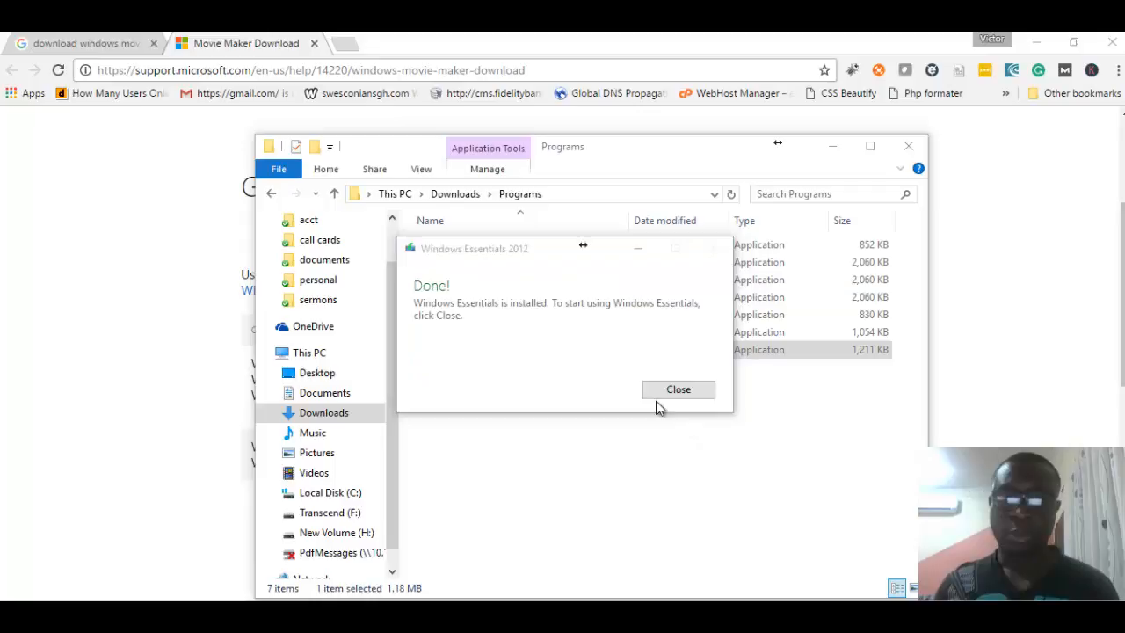
mouse_move(579, 398)
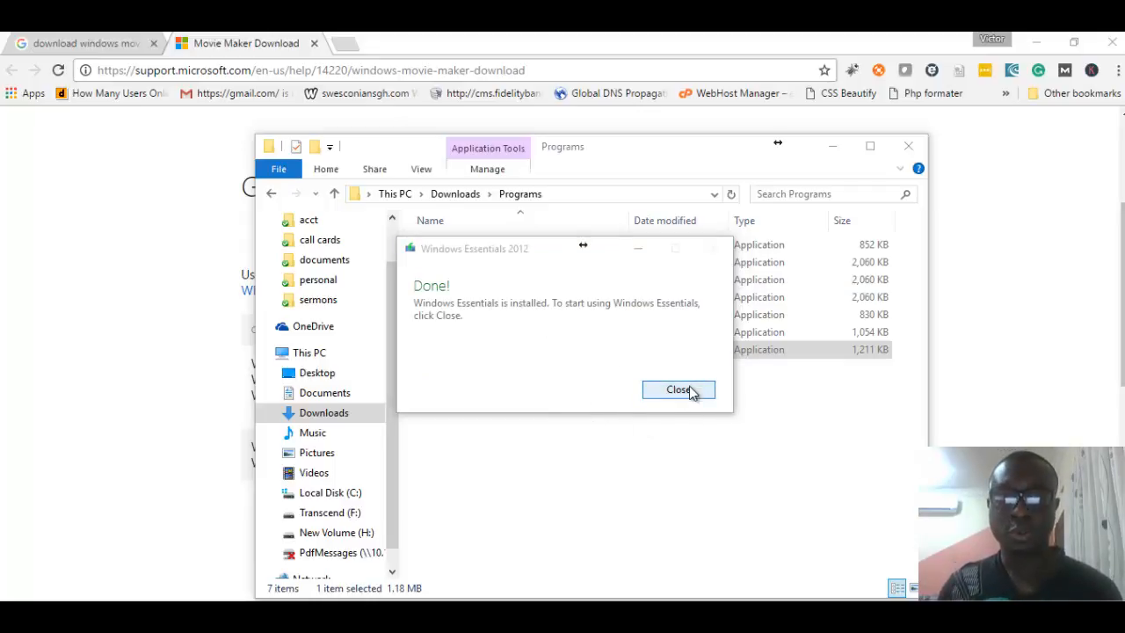
click(678, 390)
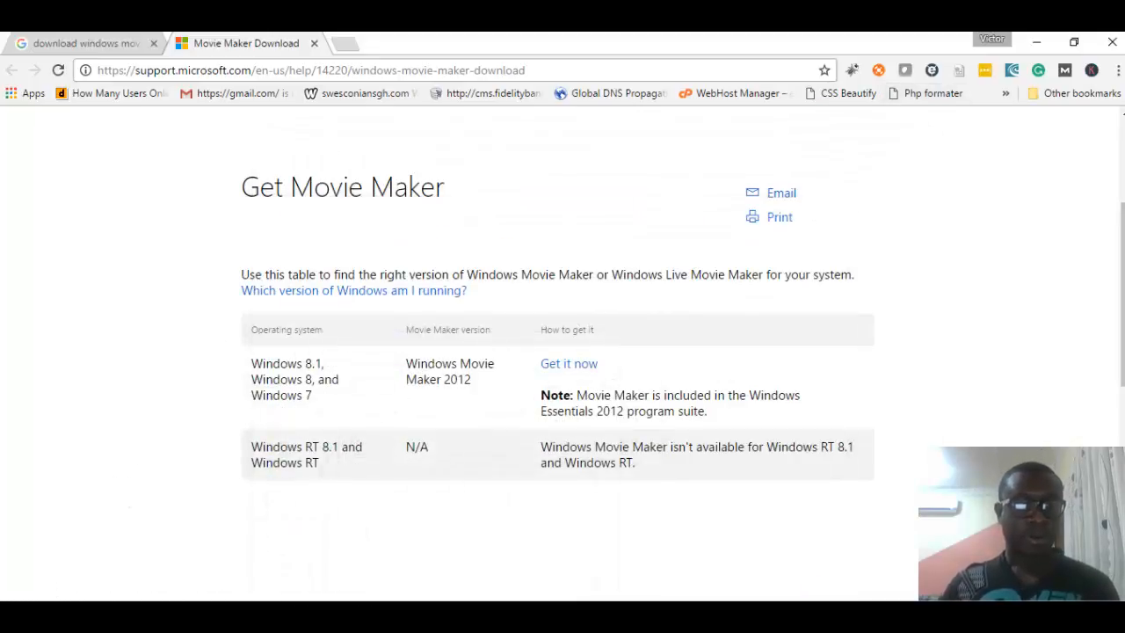
Launch Windows Movie Maker from the Start search with "Movie Maker".
click(13, 624)
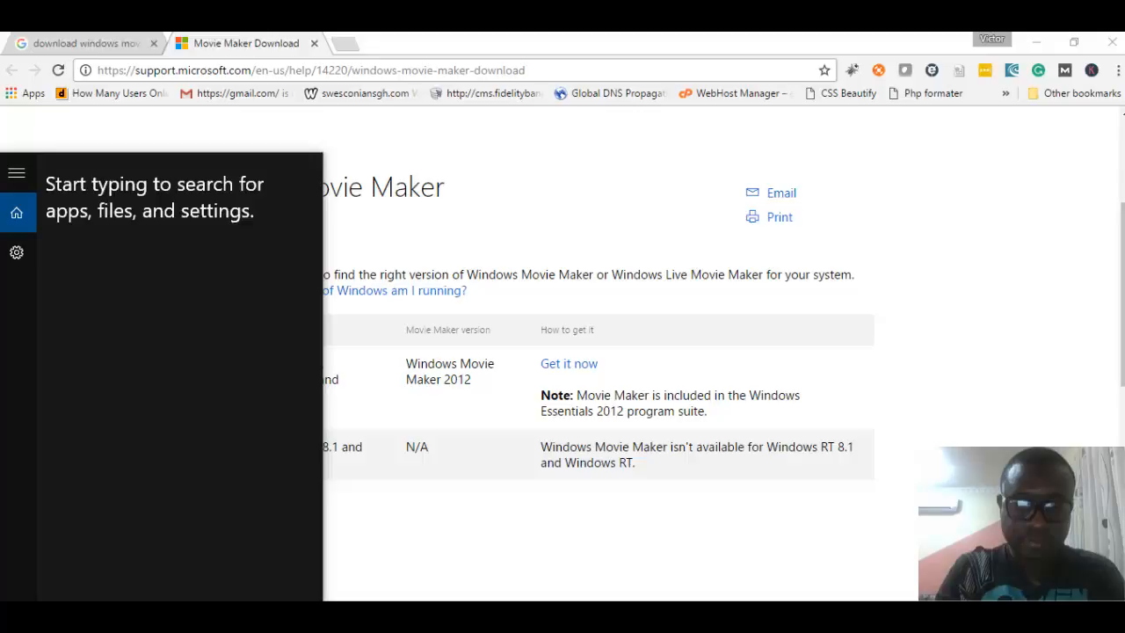
text(Movie Maker)
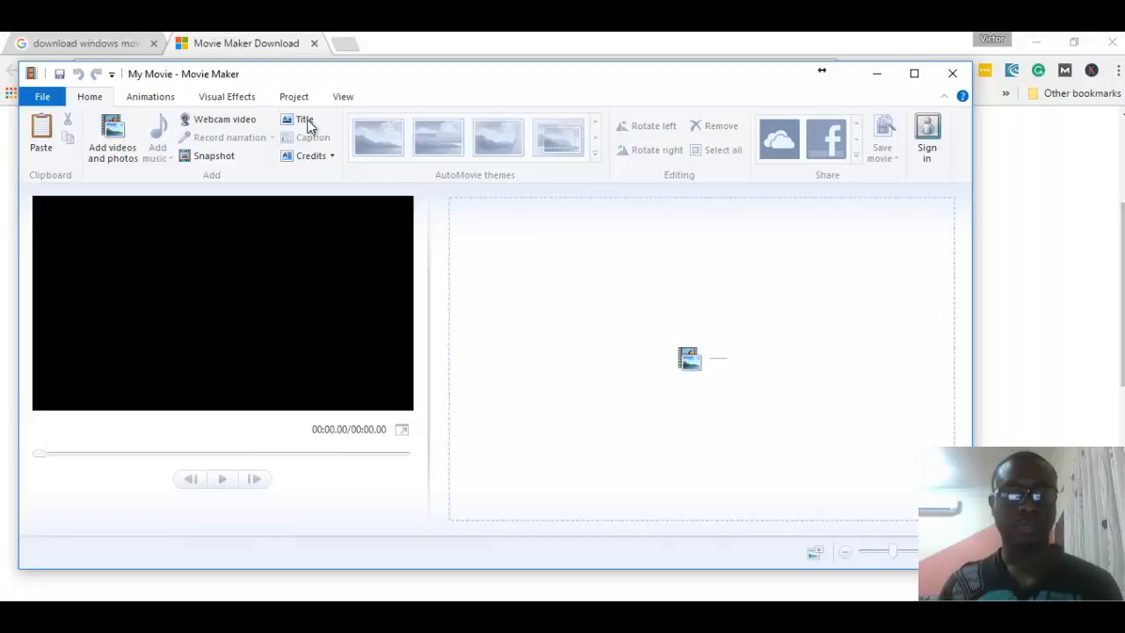
mouse_move(440, 85)
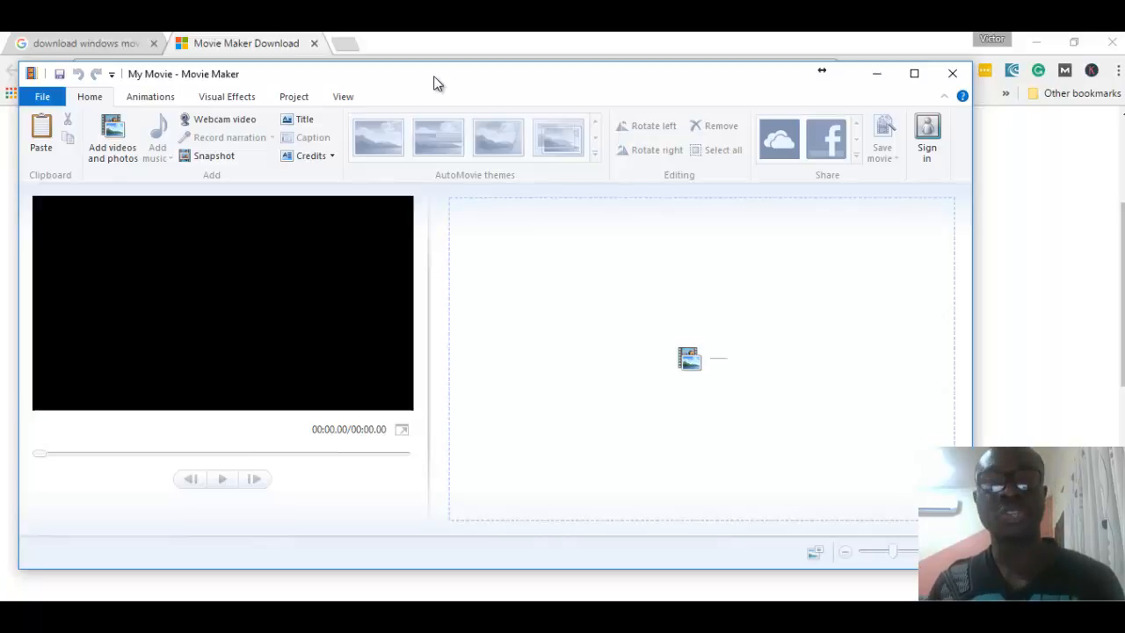
mouse_move(468, 148)
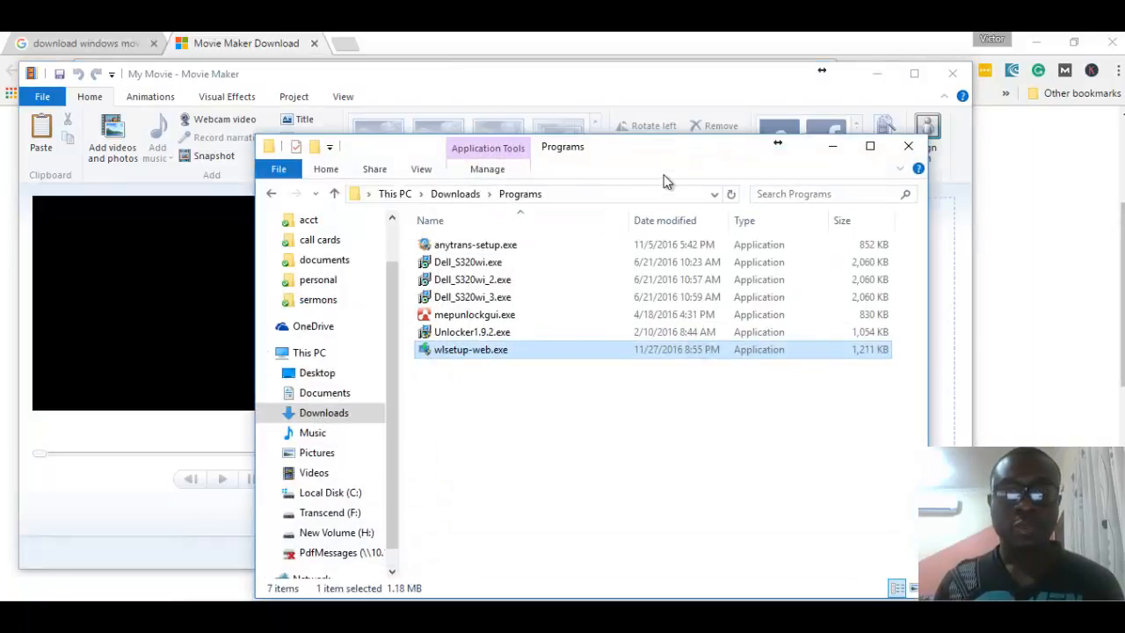
mouse_move(642, 167)
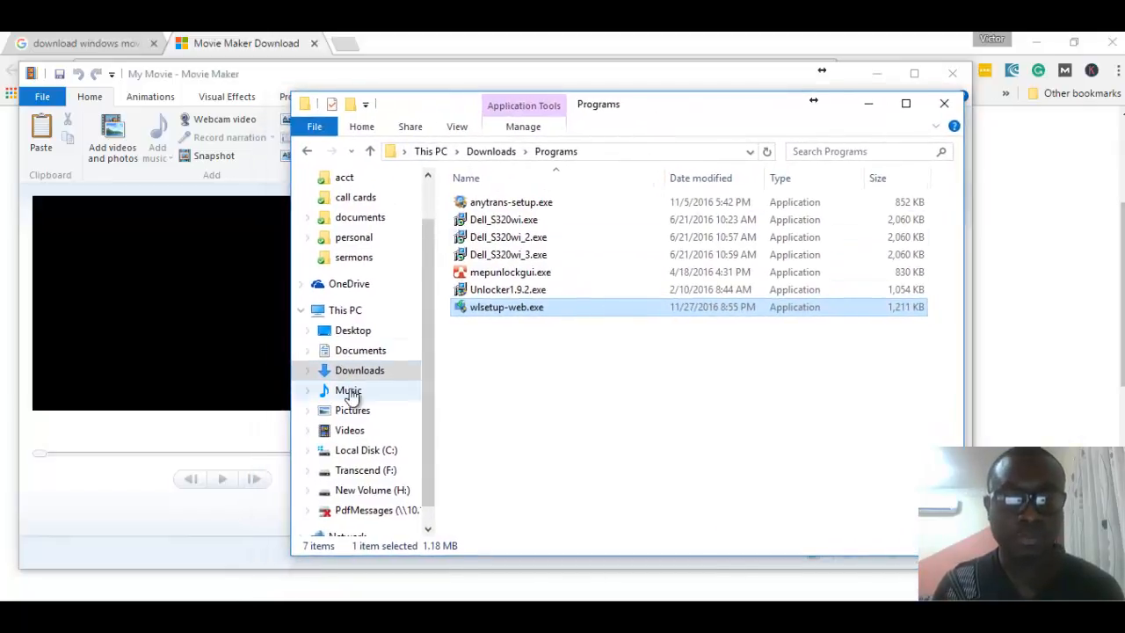
Open My Movie.mp4 from Transcend (F:) > EasyCodingLab > blog > video in Movies & TV.
click(365, 469)
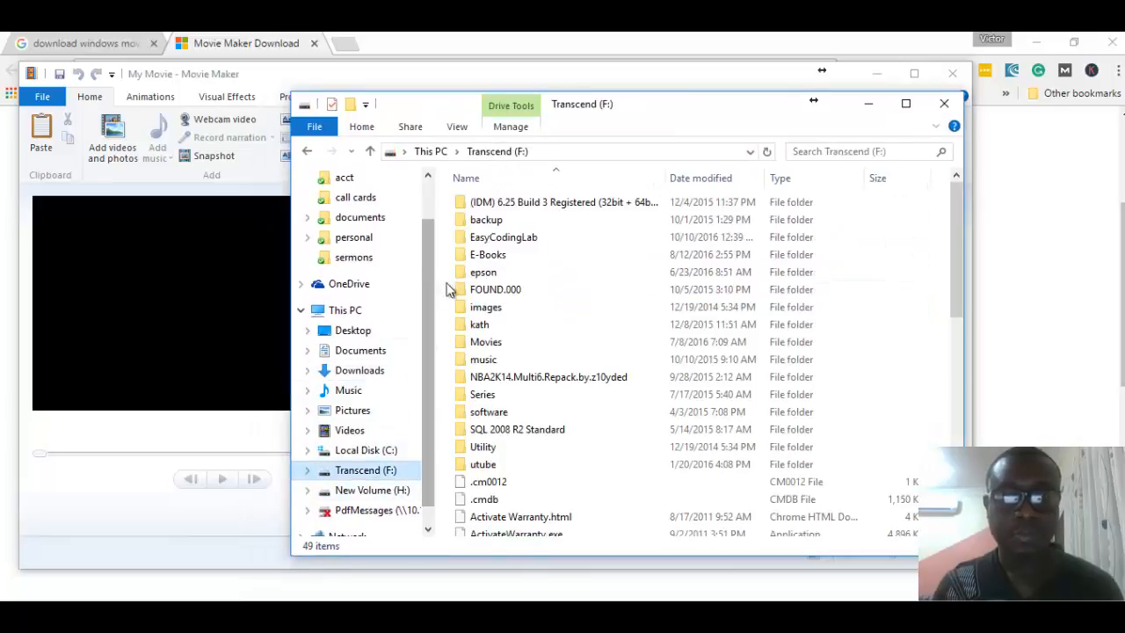
click(503, 236)
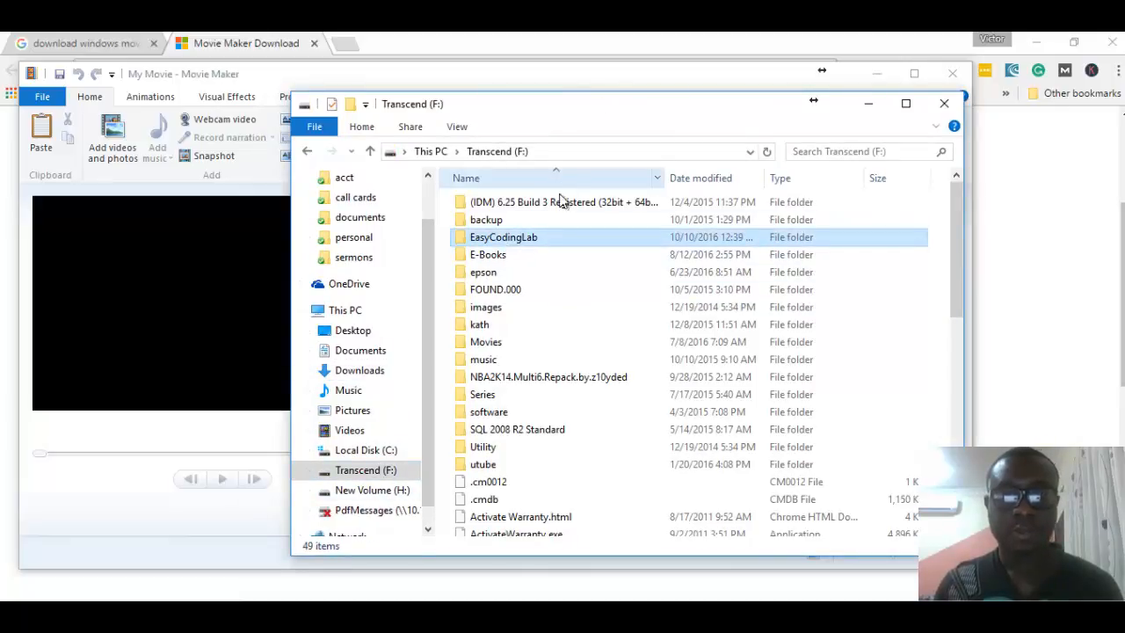
double_click(504, 237)
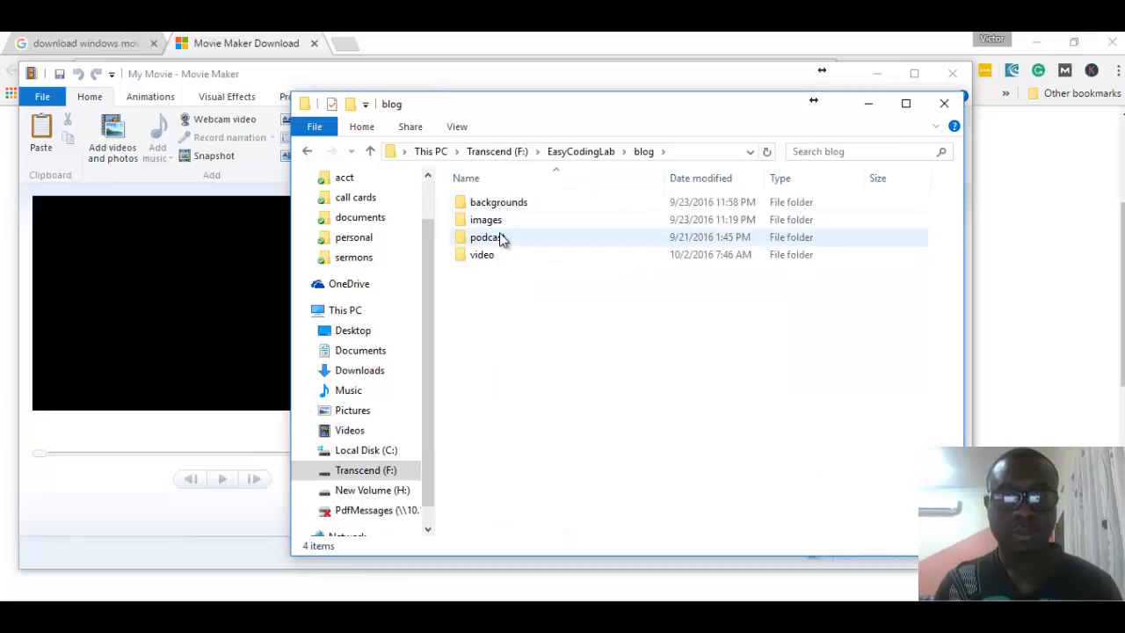
double_click(481, 254)
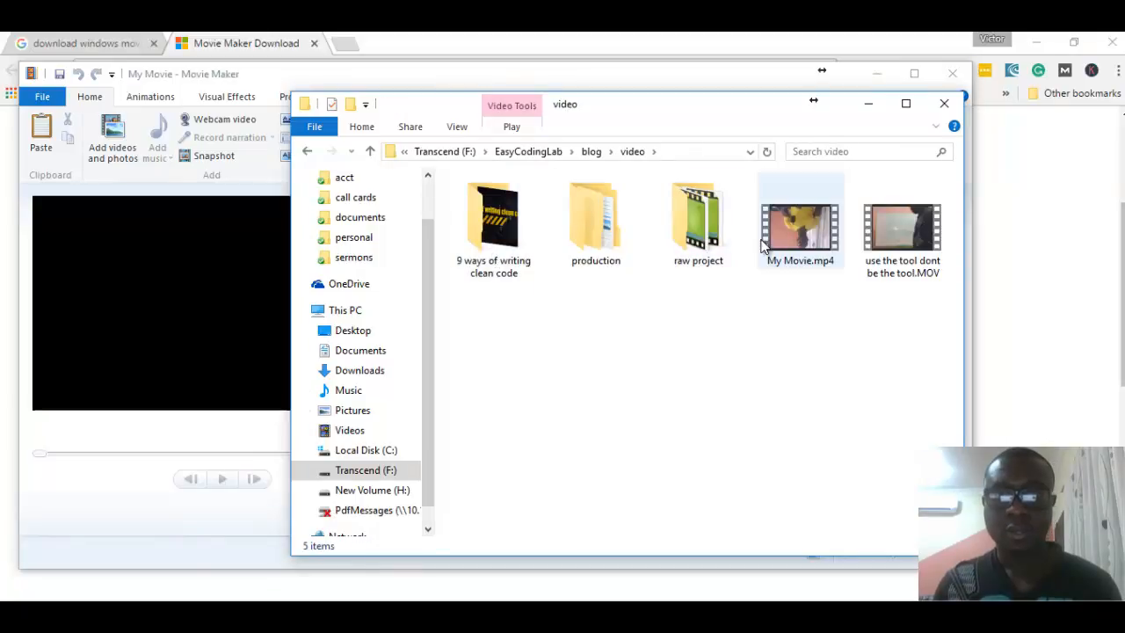
click(800, 219)
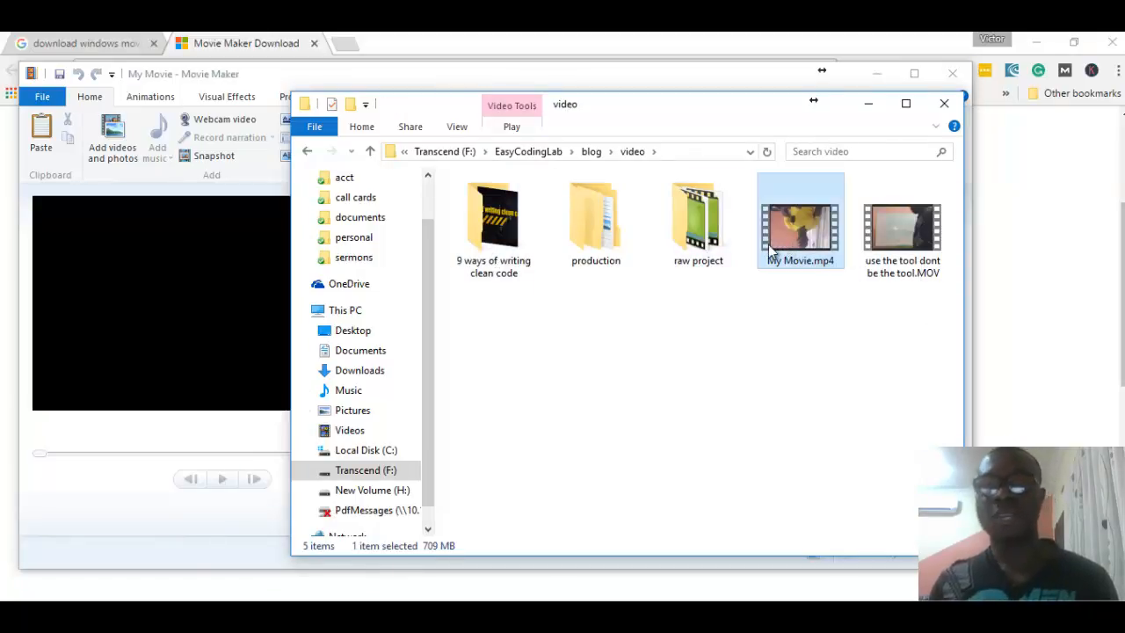
mouse_move(799, 224)
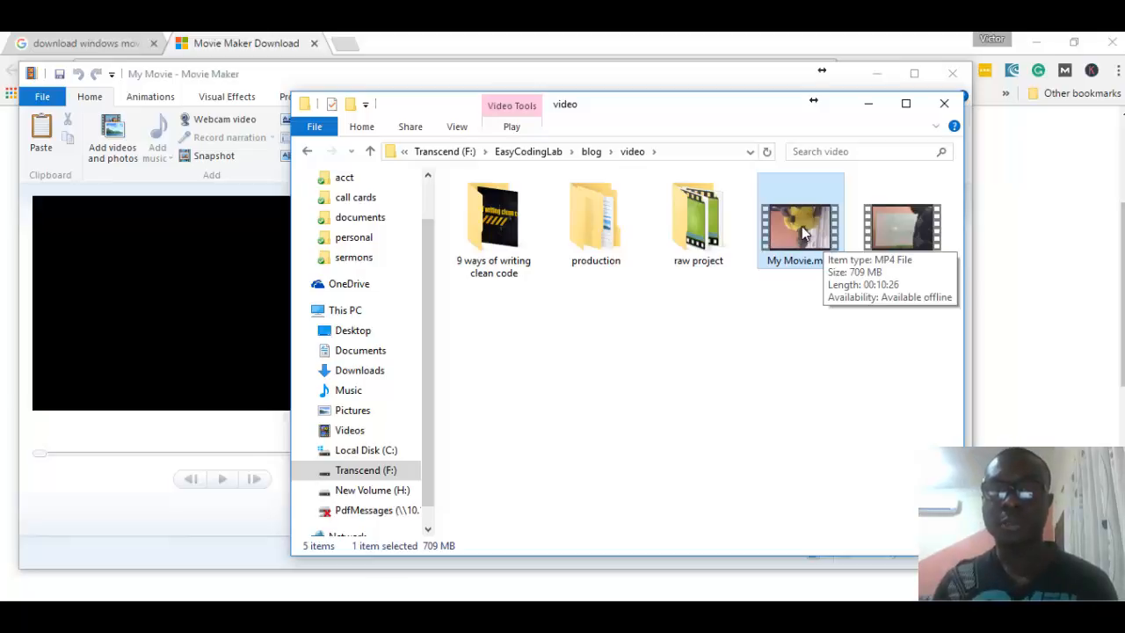
double_click(800, 224)
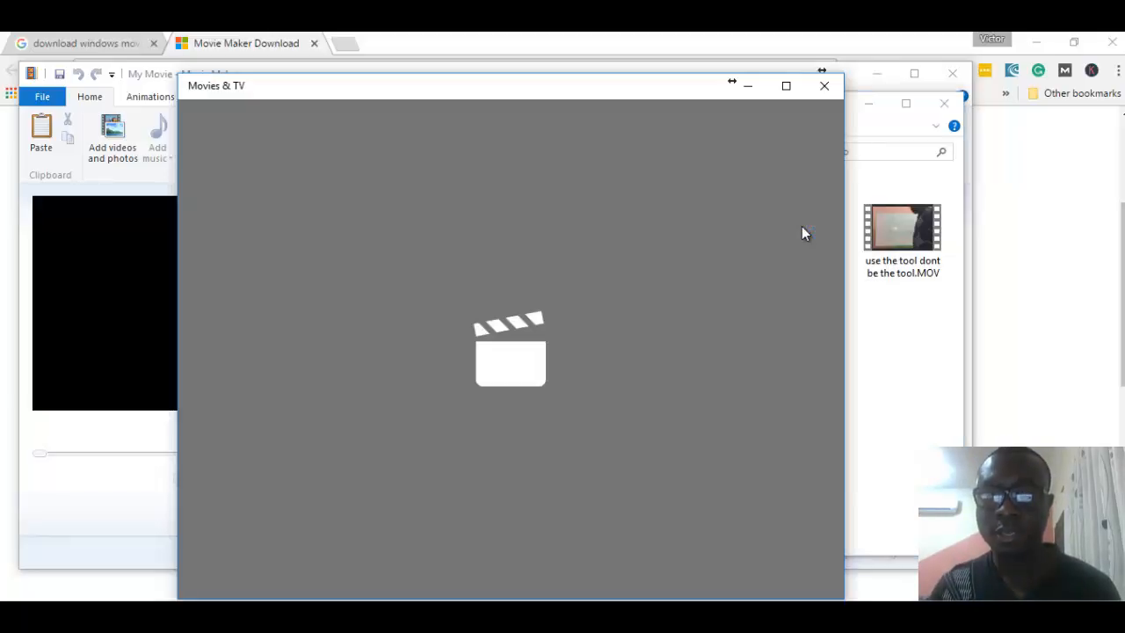
mouse_move(516, 515)
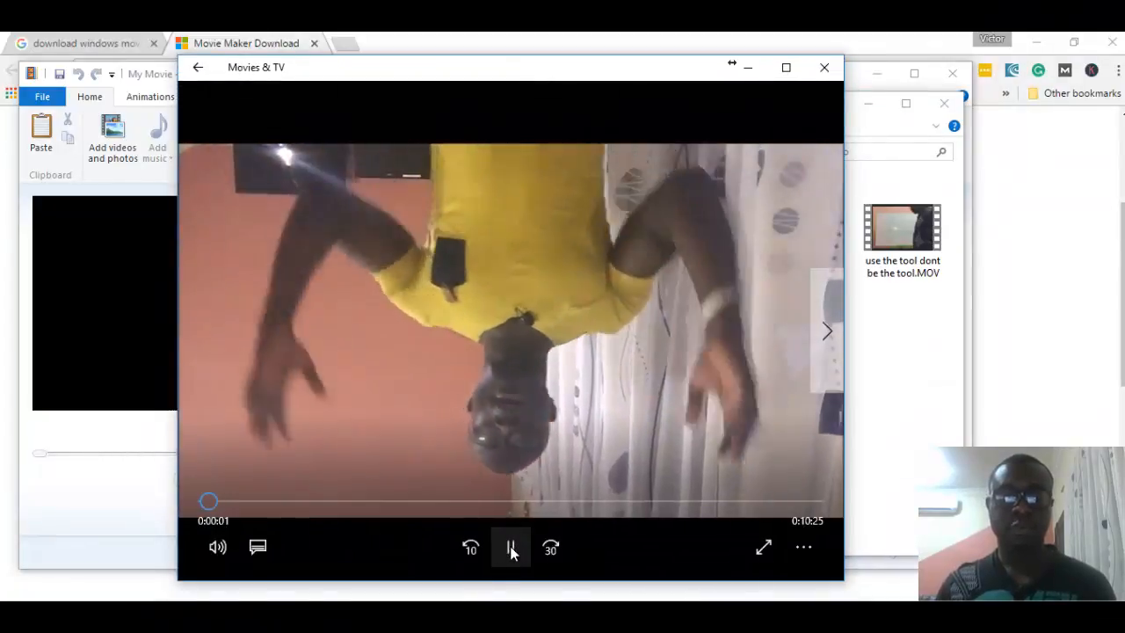
Pause the upside-down My Movie clip and close the Movies & TV player.
click(511, 547)
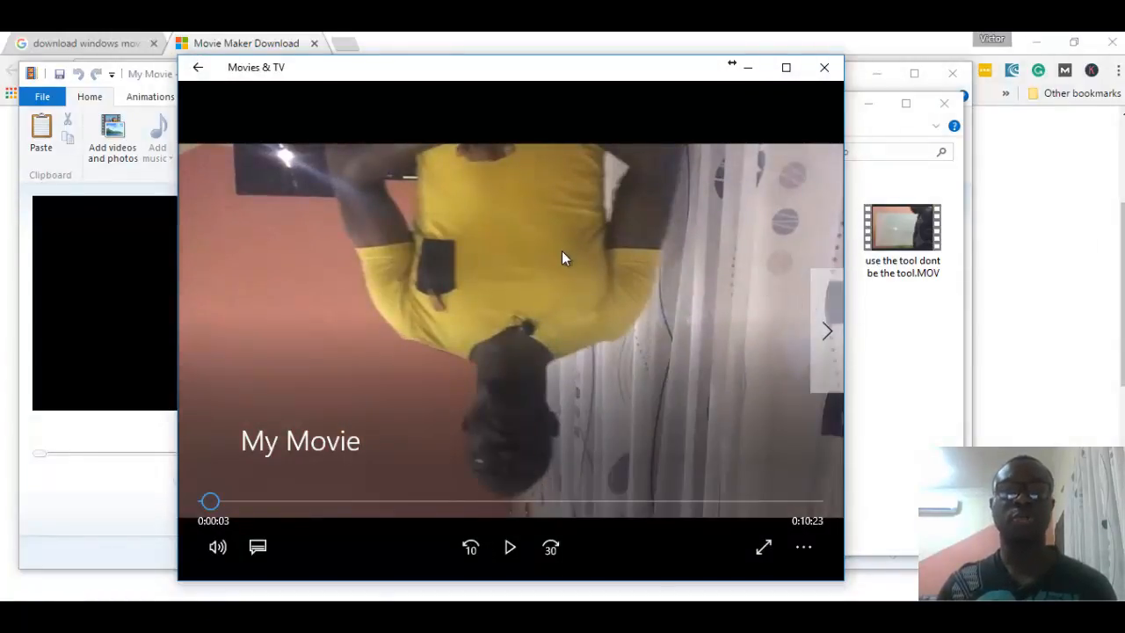
mouse_move(604, 358)
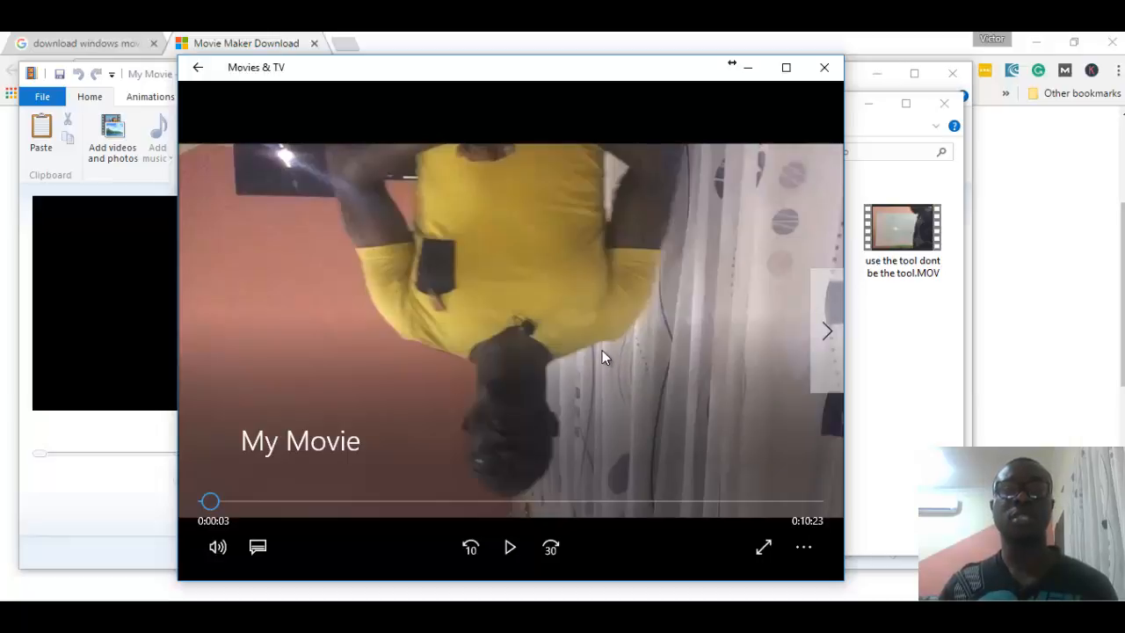
mouse_move(825, 68)
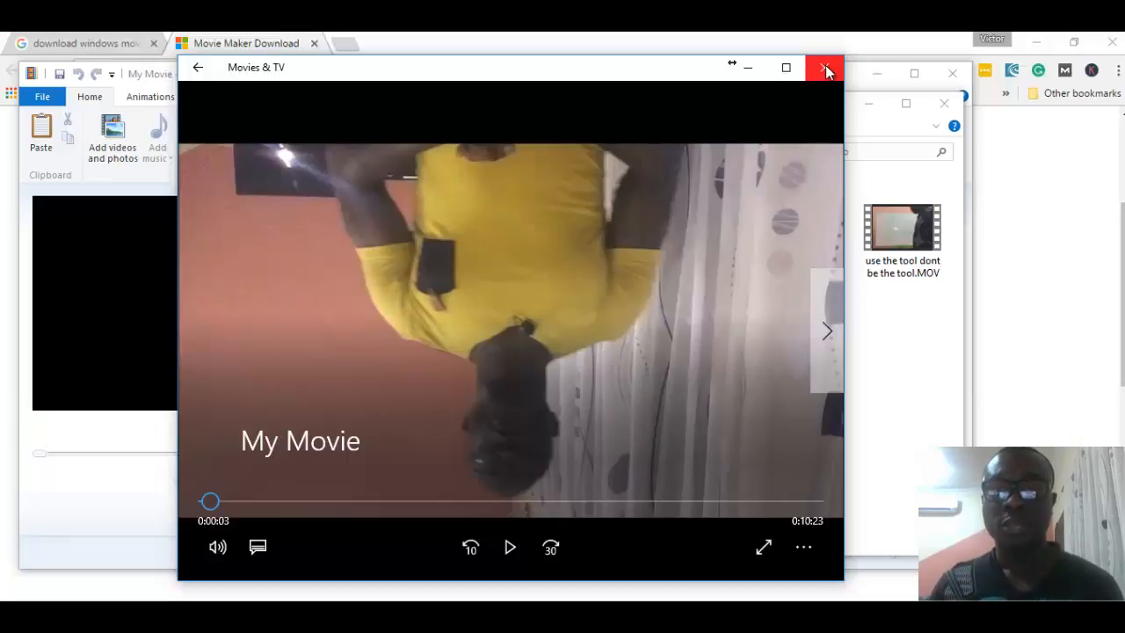
click(825, 69)
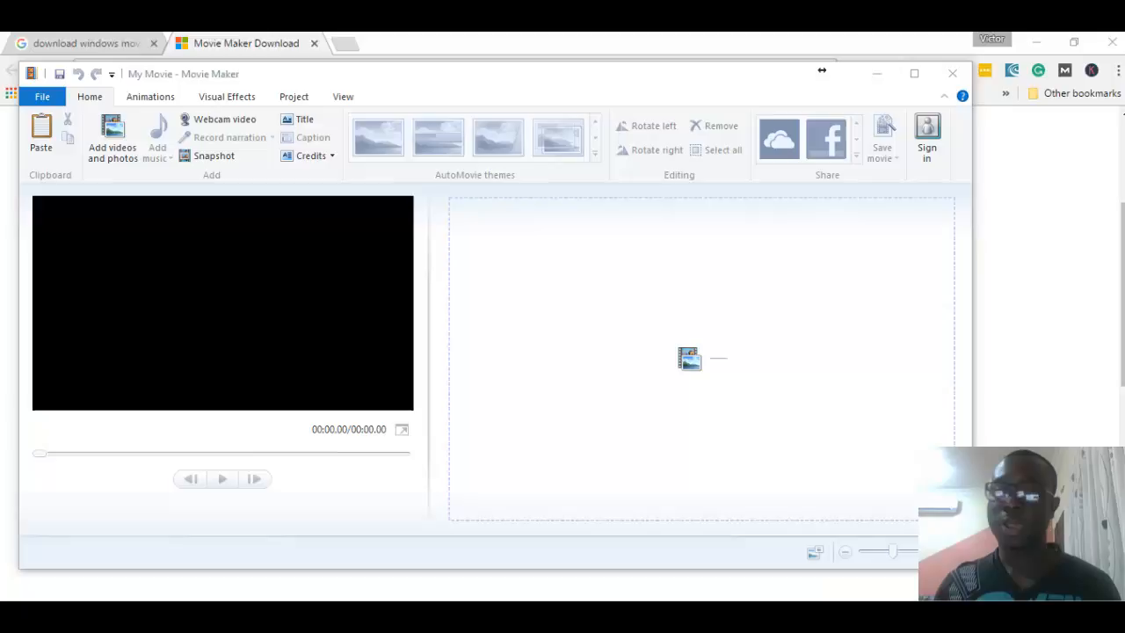
mouse_move(691, 351)
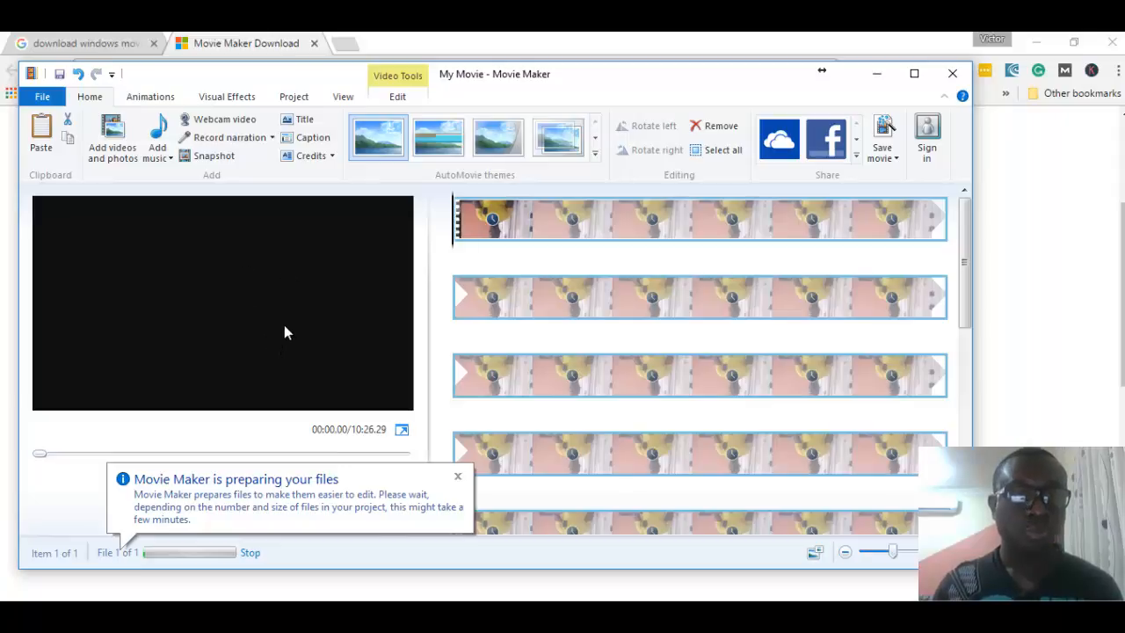
mouse_move(661, 313)
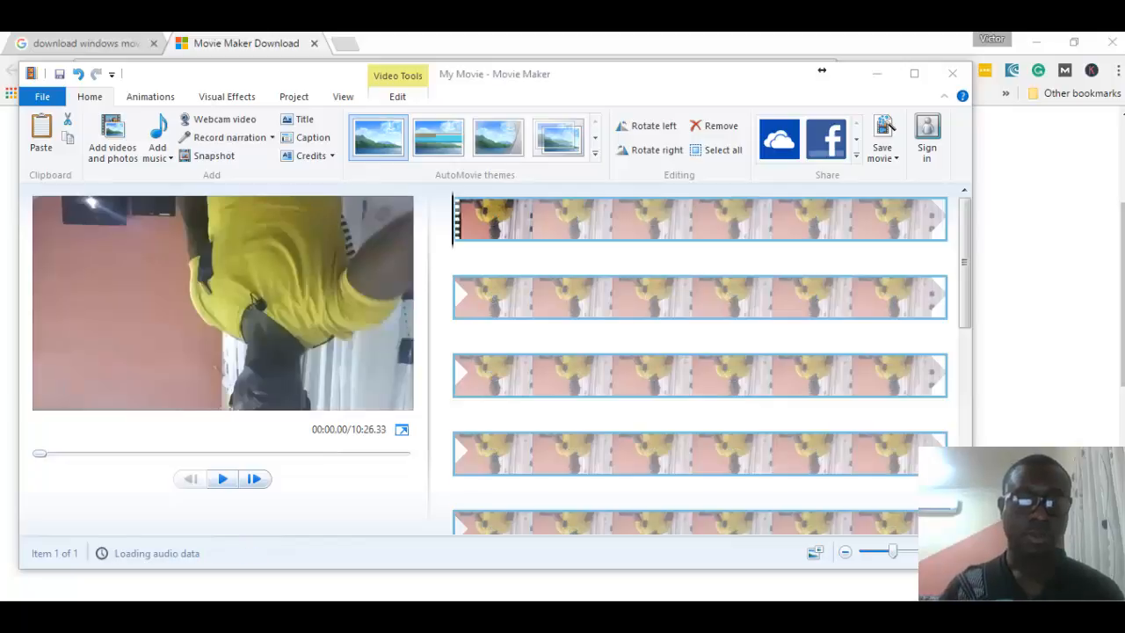
mouse_move(343, 359)
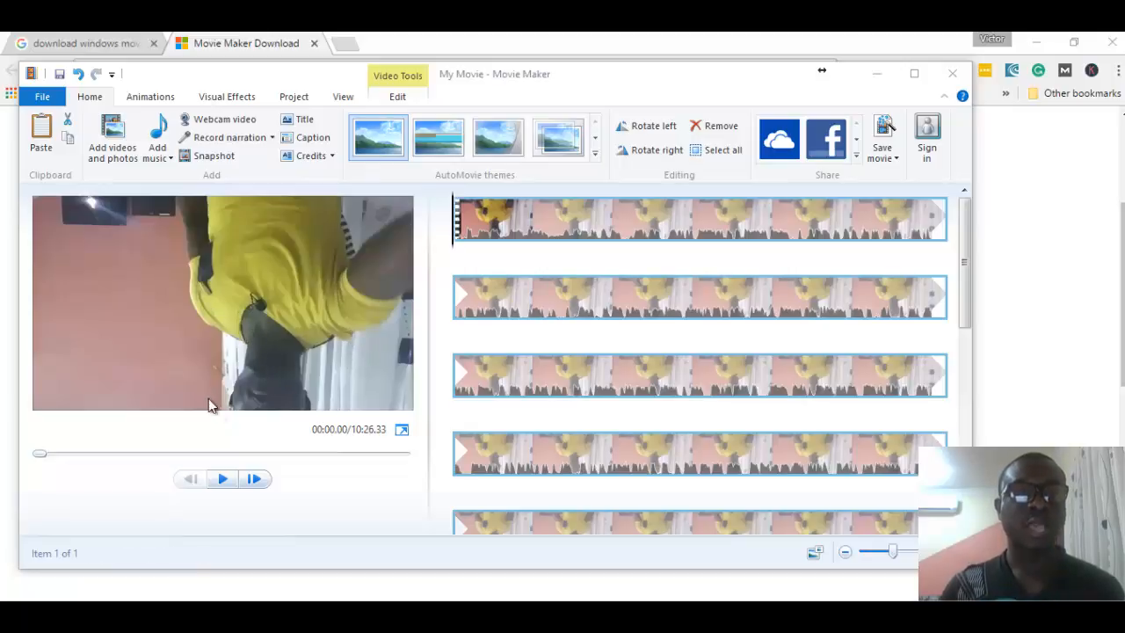
mouse_move(413, 338)
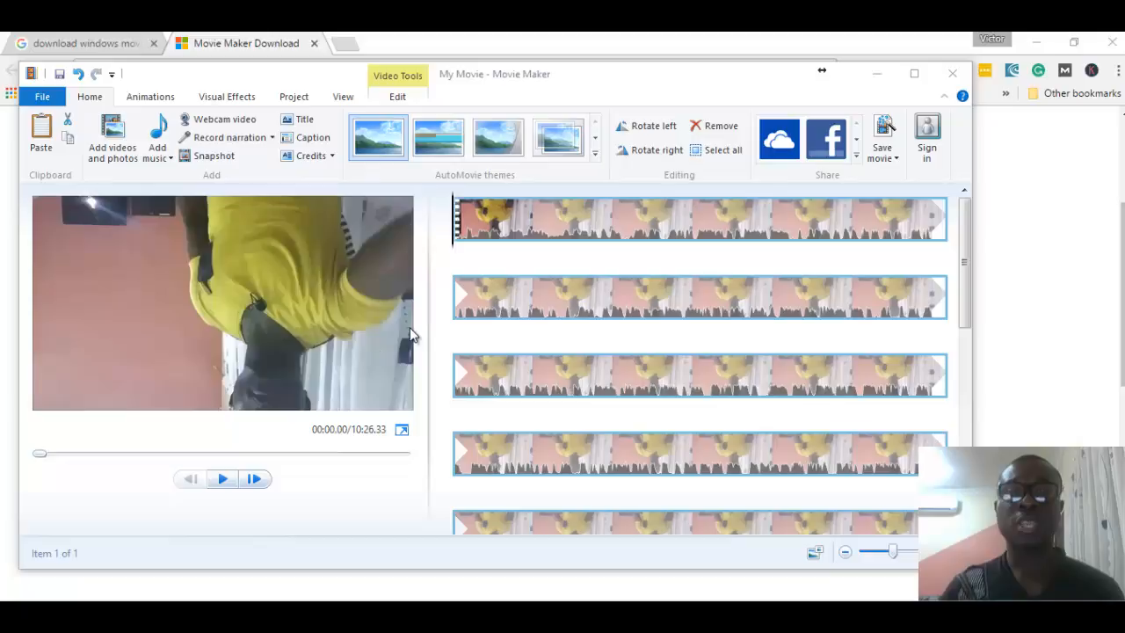
mouse_move(628, 129)
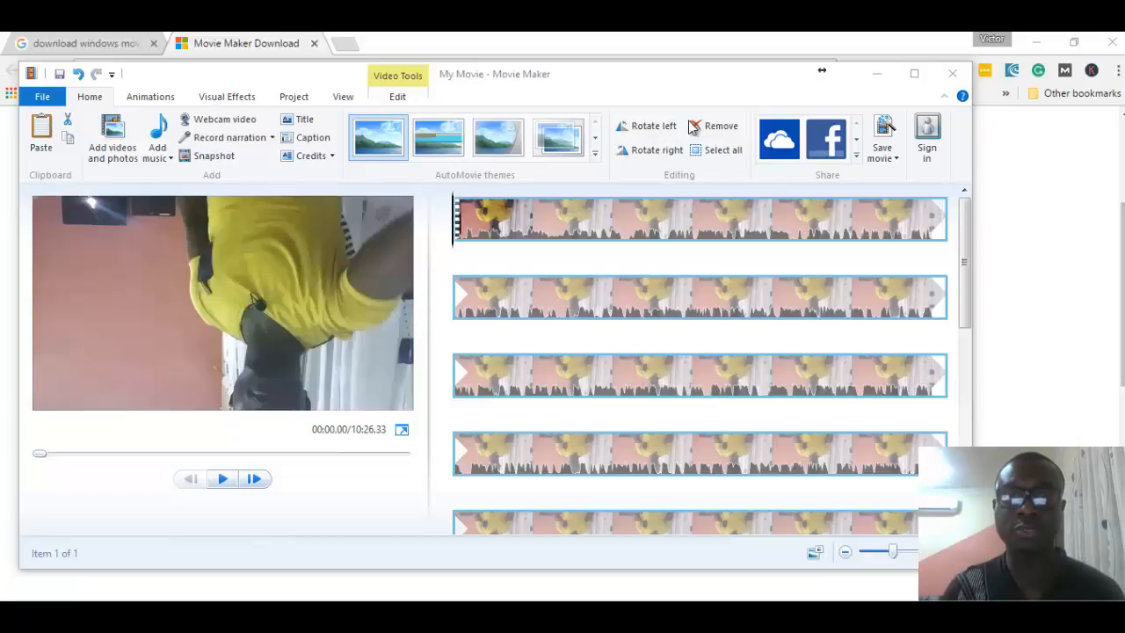
mouse_move(670, 156)
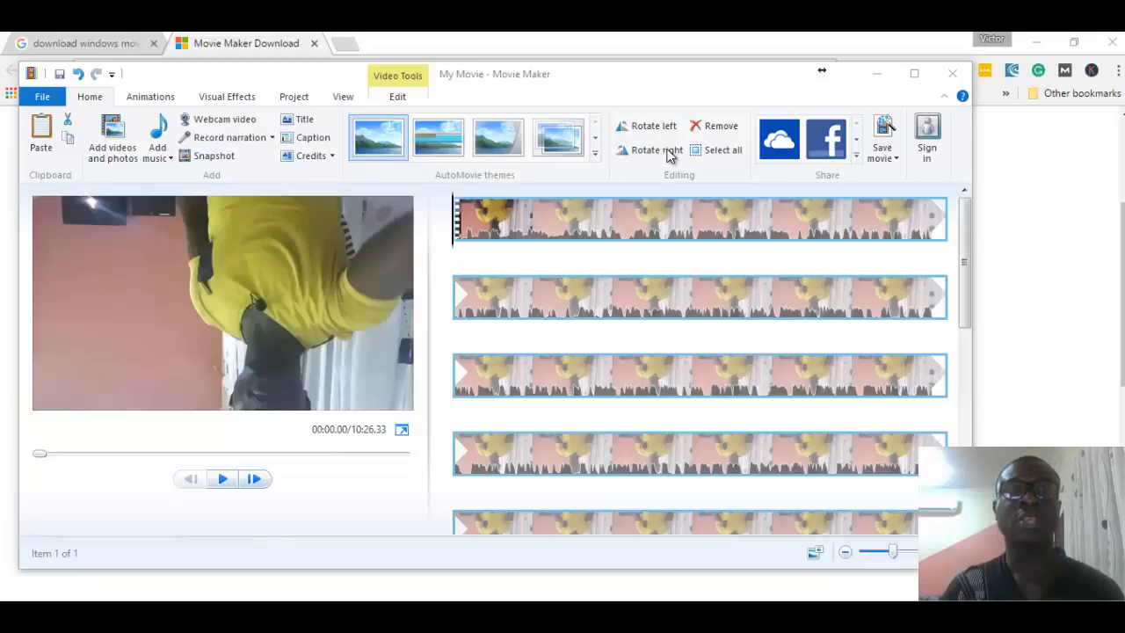
mouse_move(670, 153)
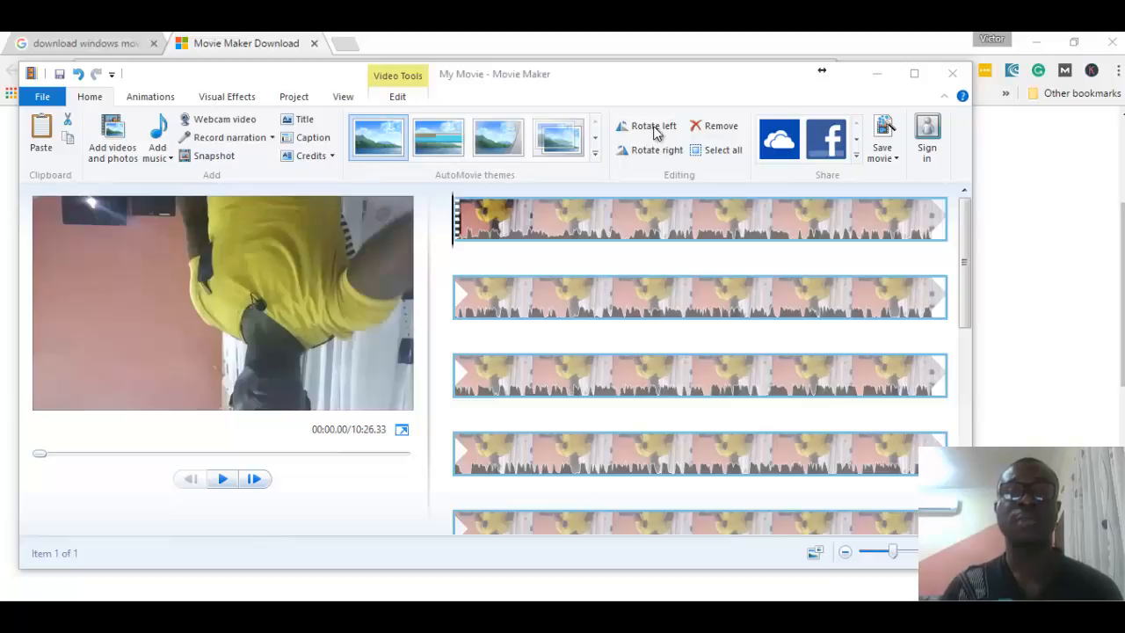
mouse_move(654, 132)
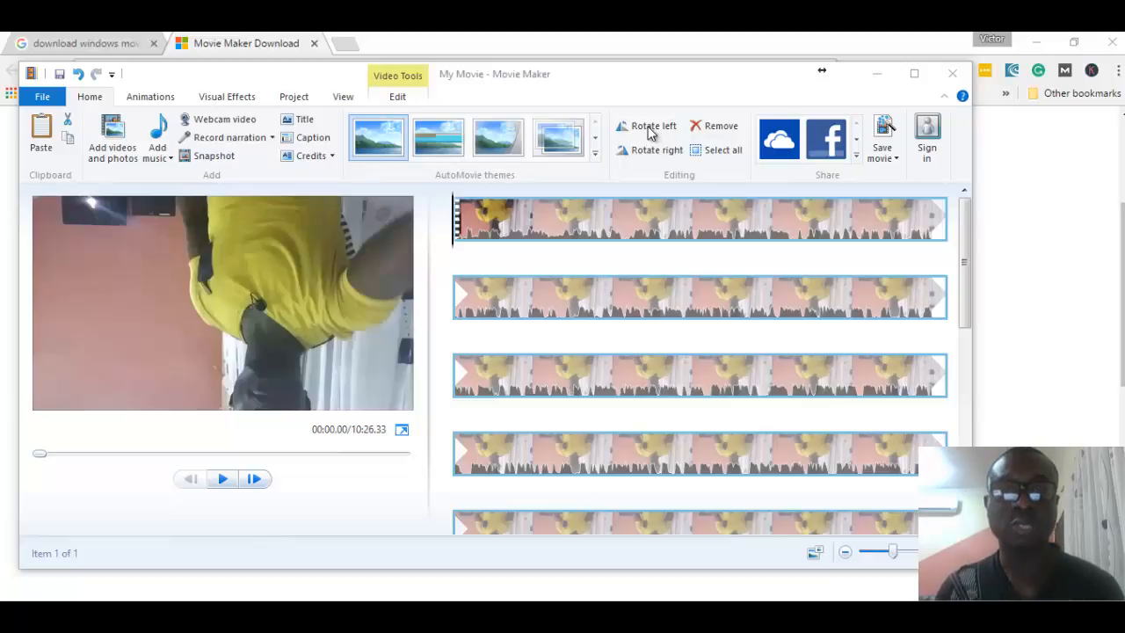
mouse_move(652, 125)
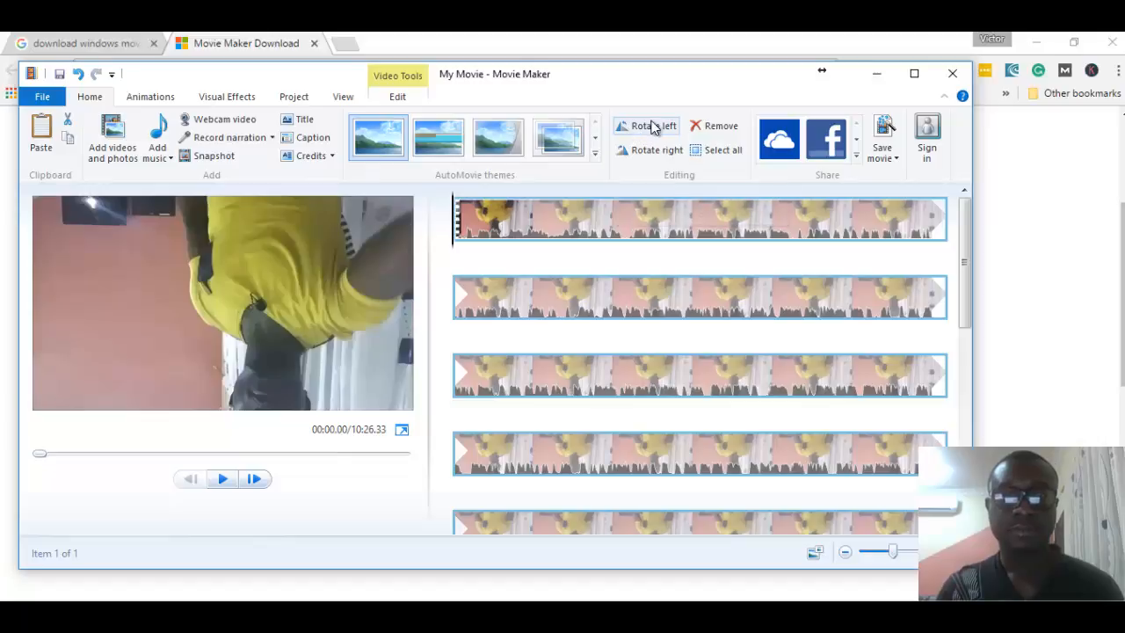
click(653, 125)
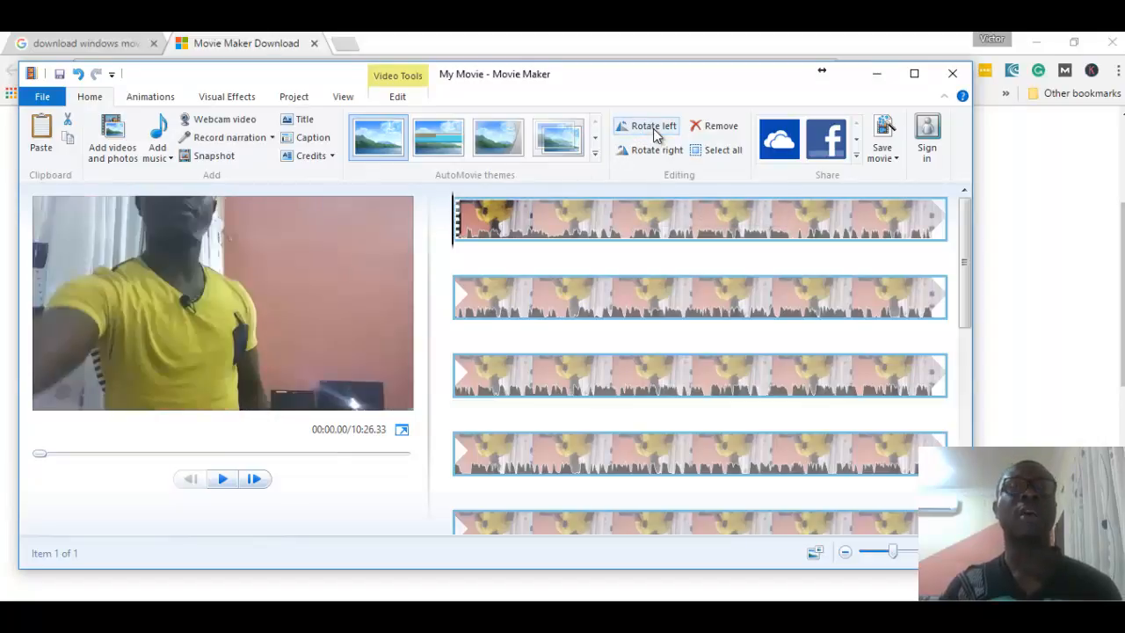
mouse_move(300, 303)
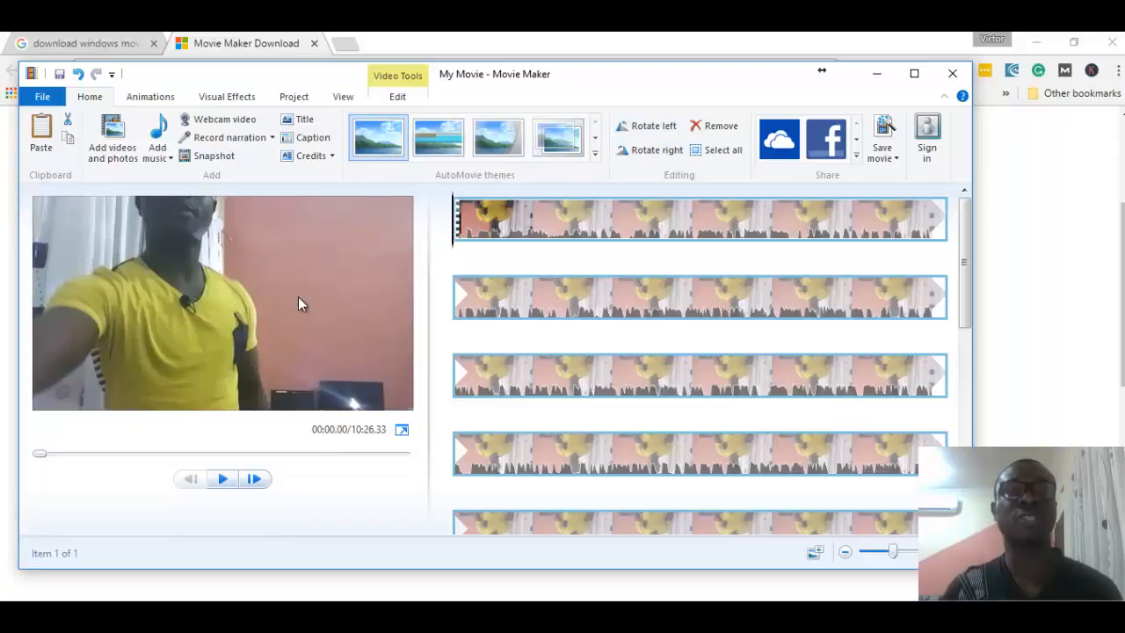
mouse_move(307, 320)
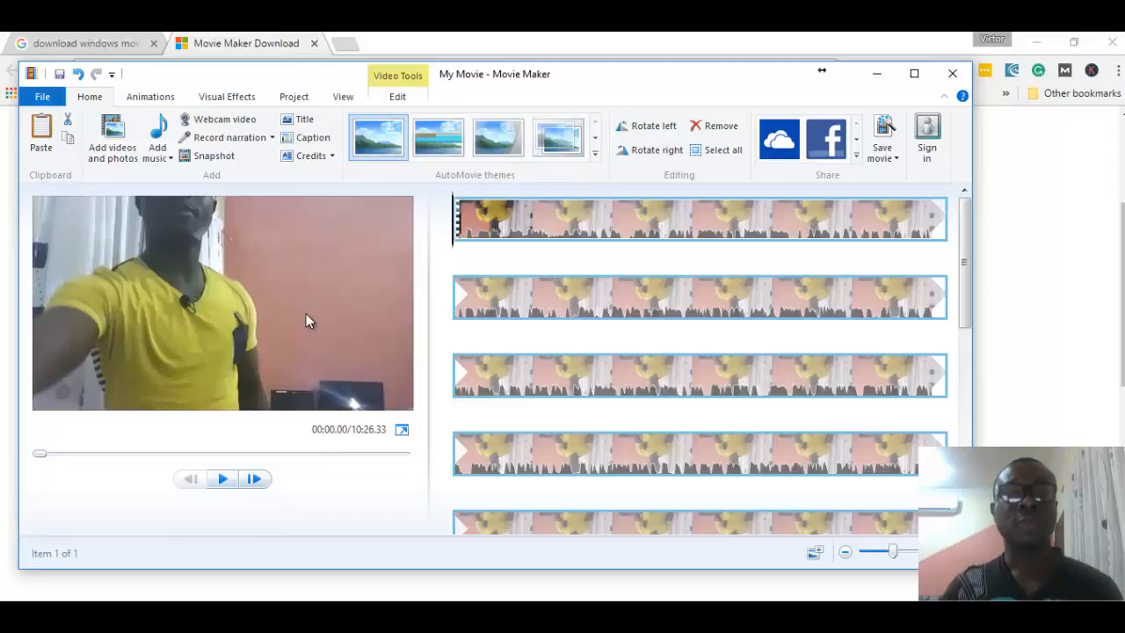
mouse_move(729, 108)
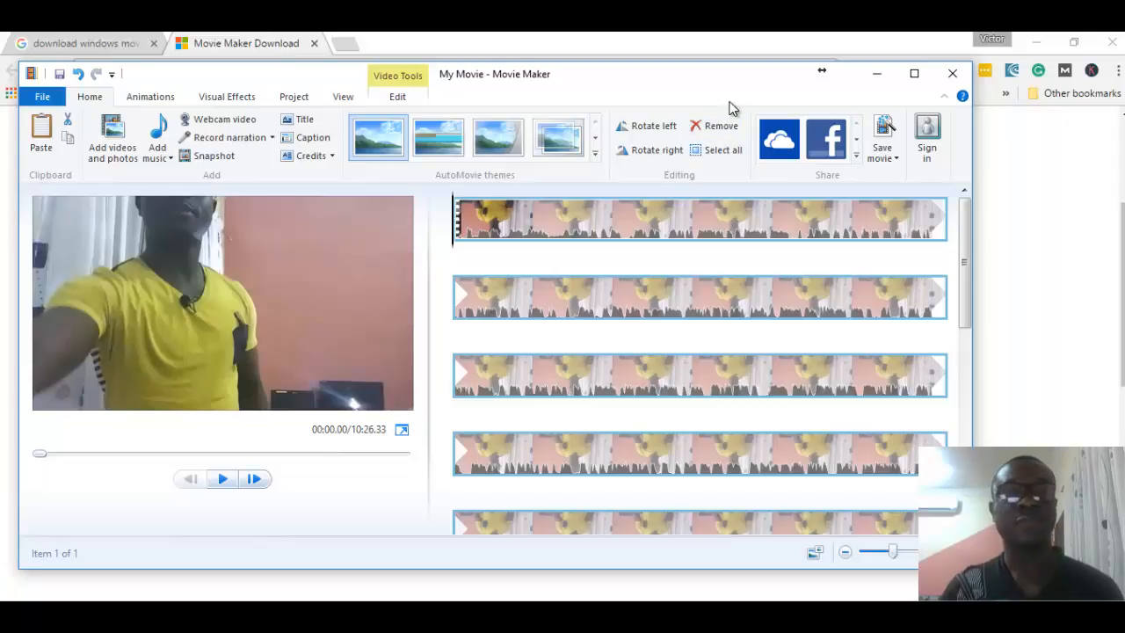
mouse_move(908, 107)
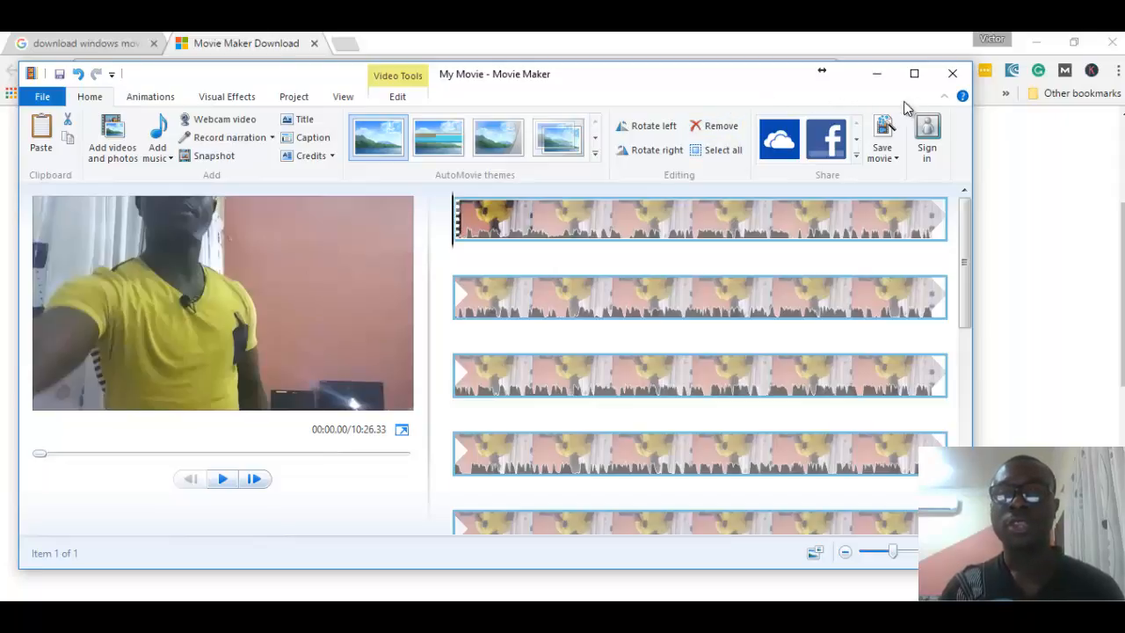
mouse_move(882, 136)
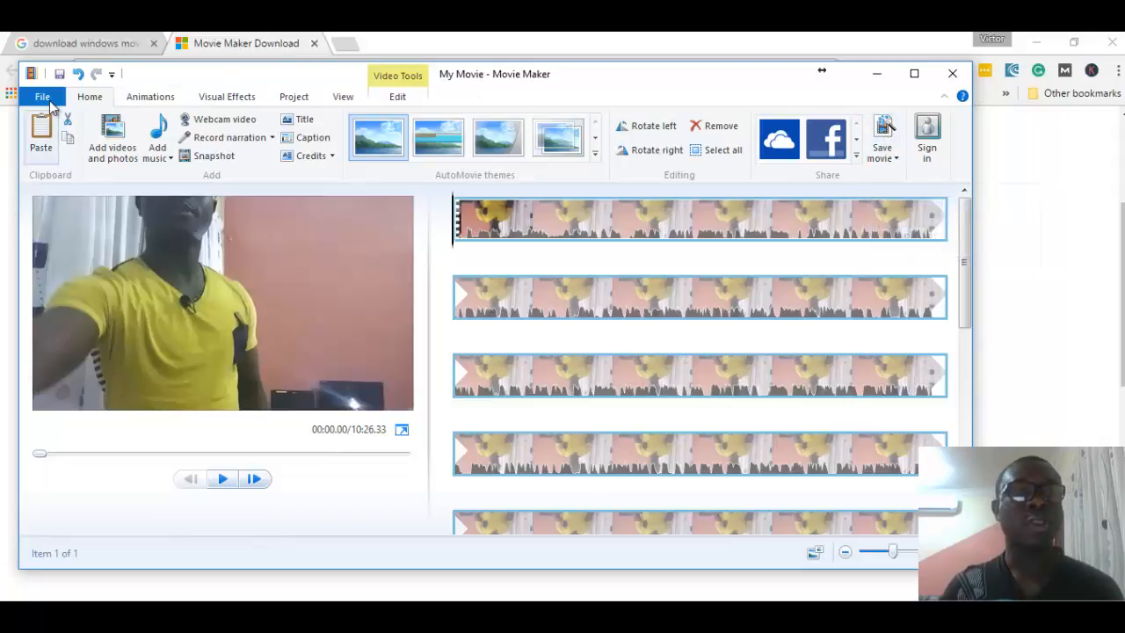
click(42, 97)
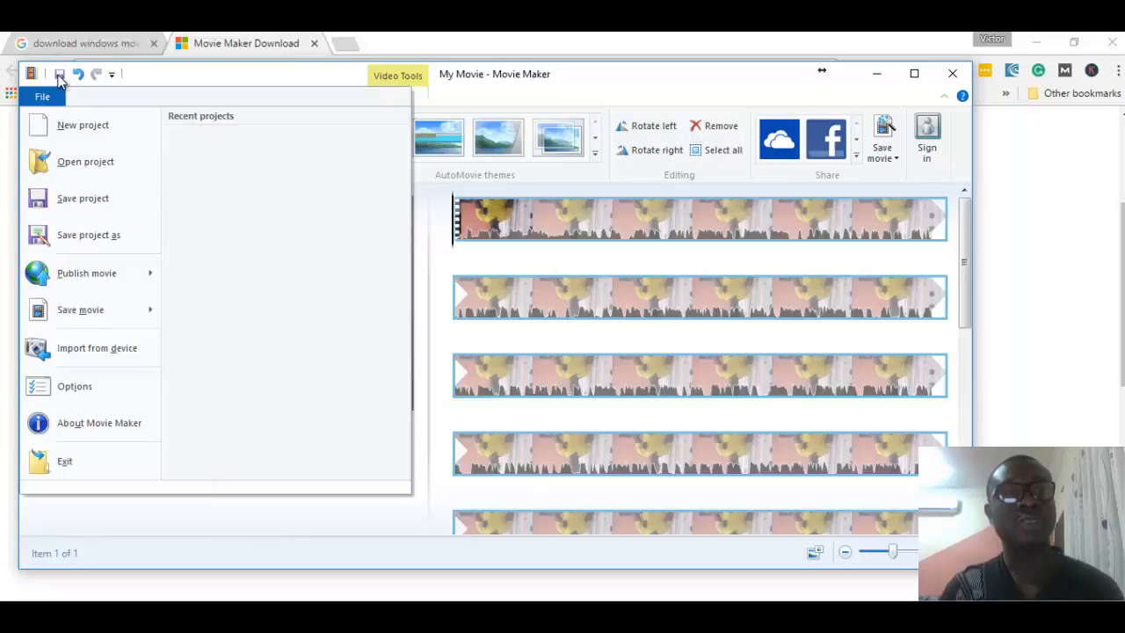
mouse_move(642, 115)
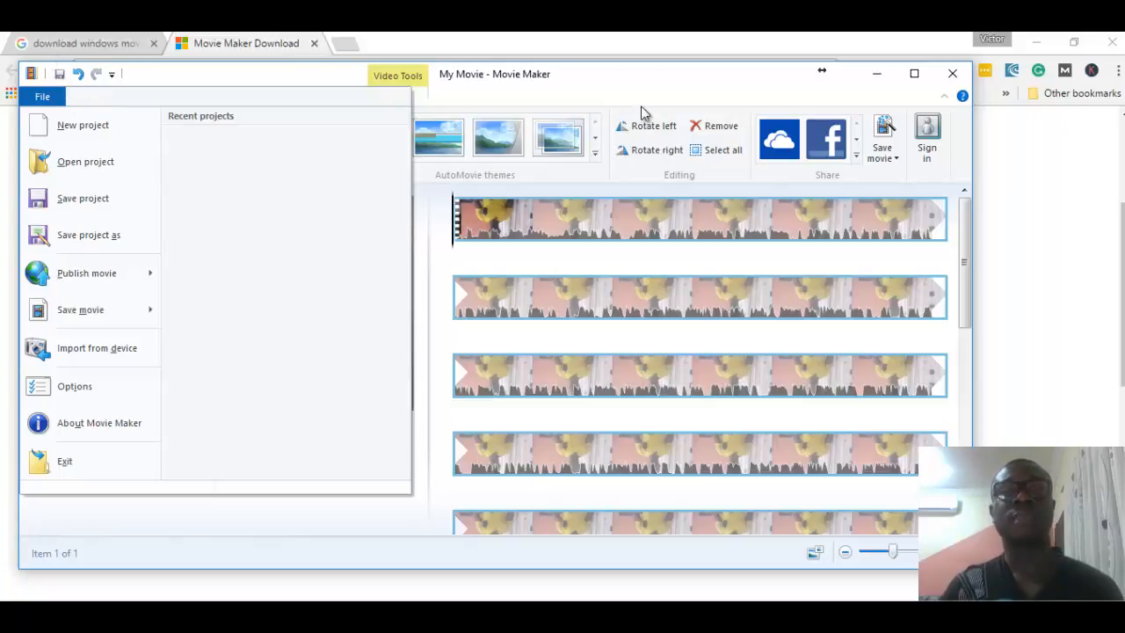
click(41, 95)
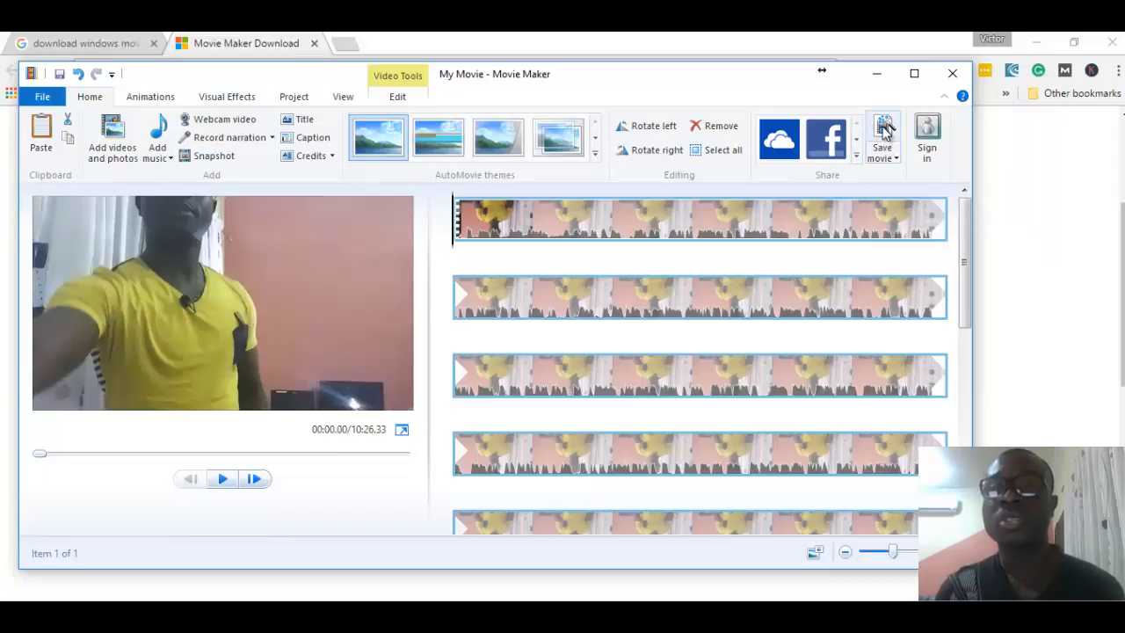
mouse_move(883, 137)
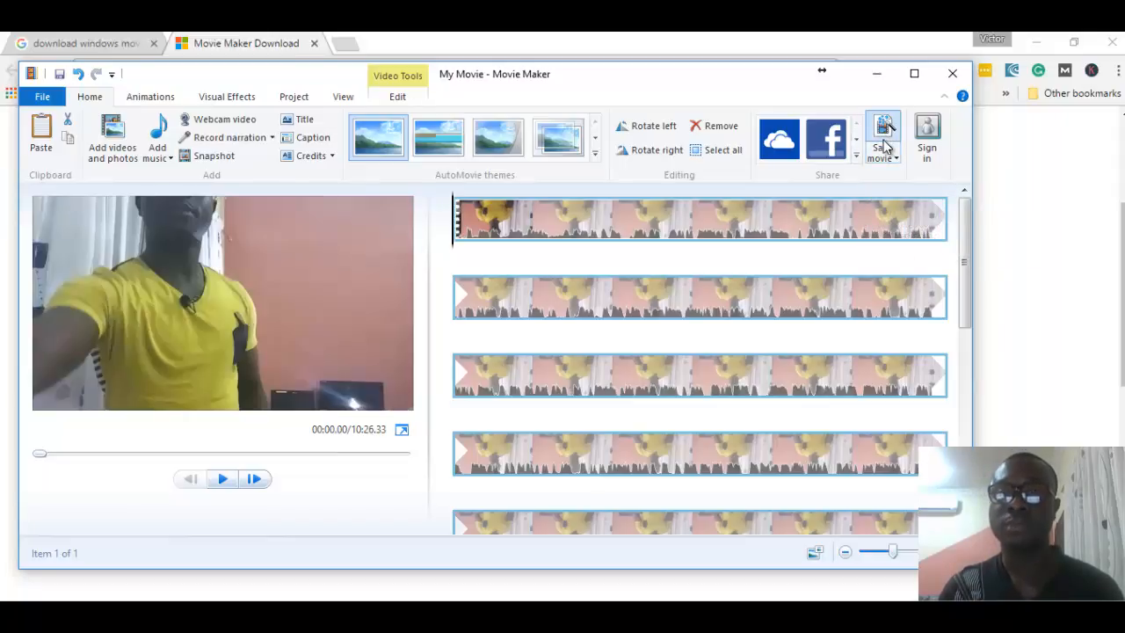
Save the movie as the existing My Movie.mp4 in the video folder, reaching the replace prompt.
click(883, 137)
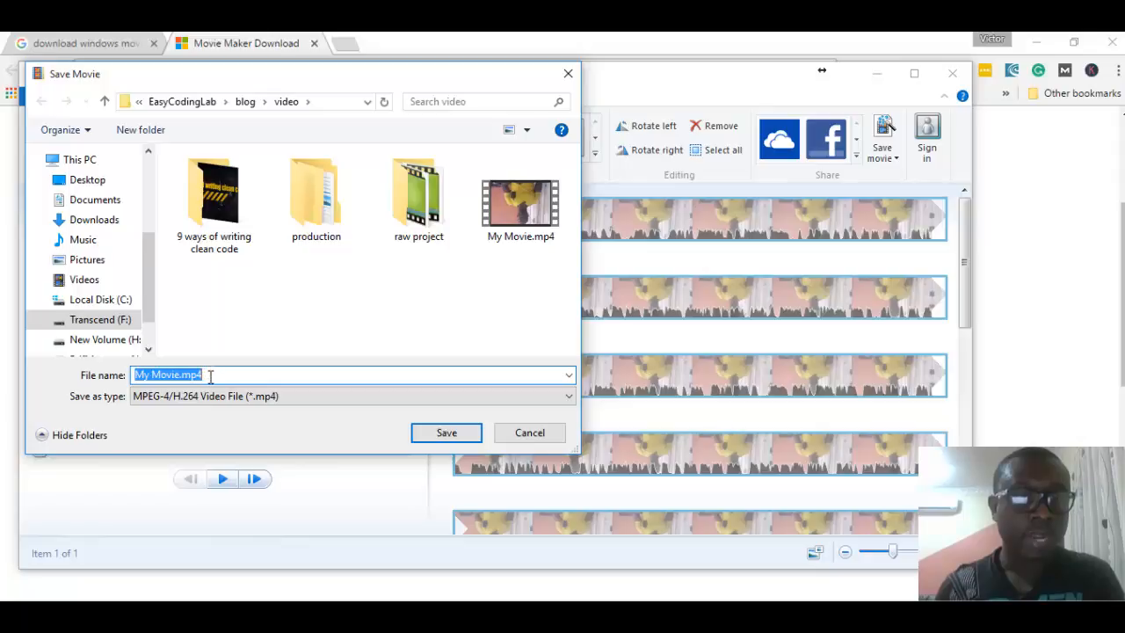
click(175, 375)
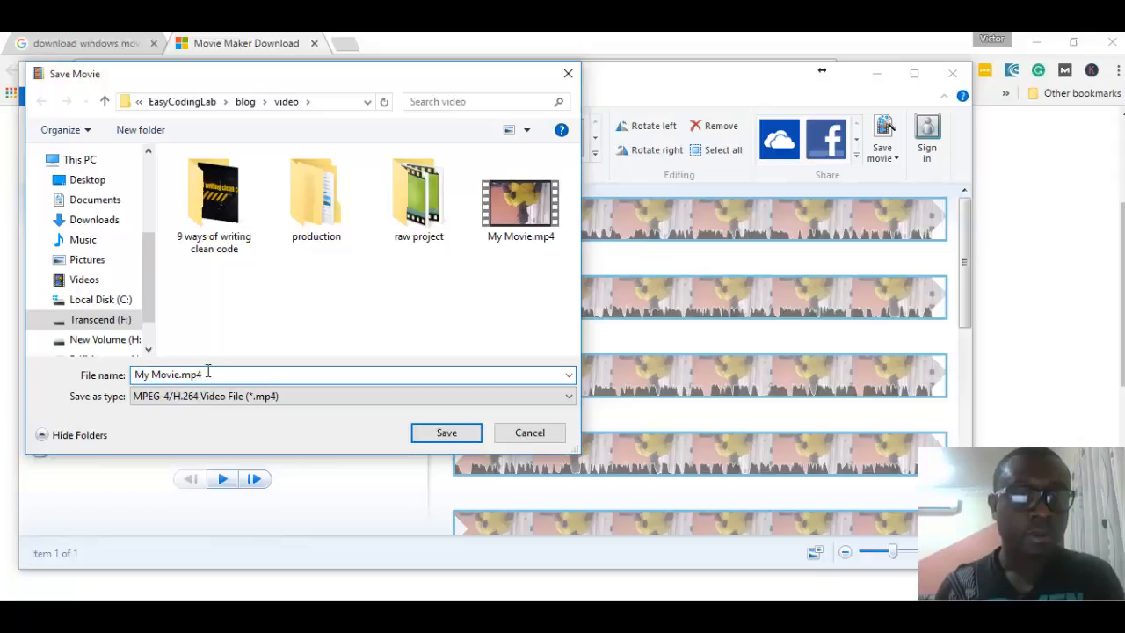
mouse_move(411, 292)
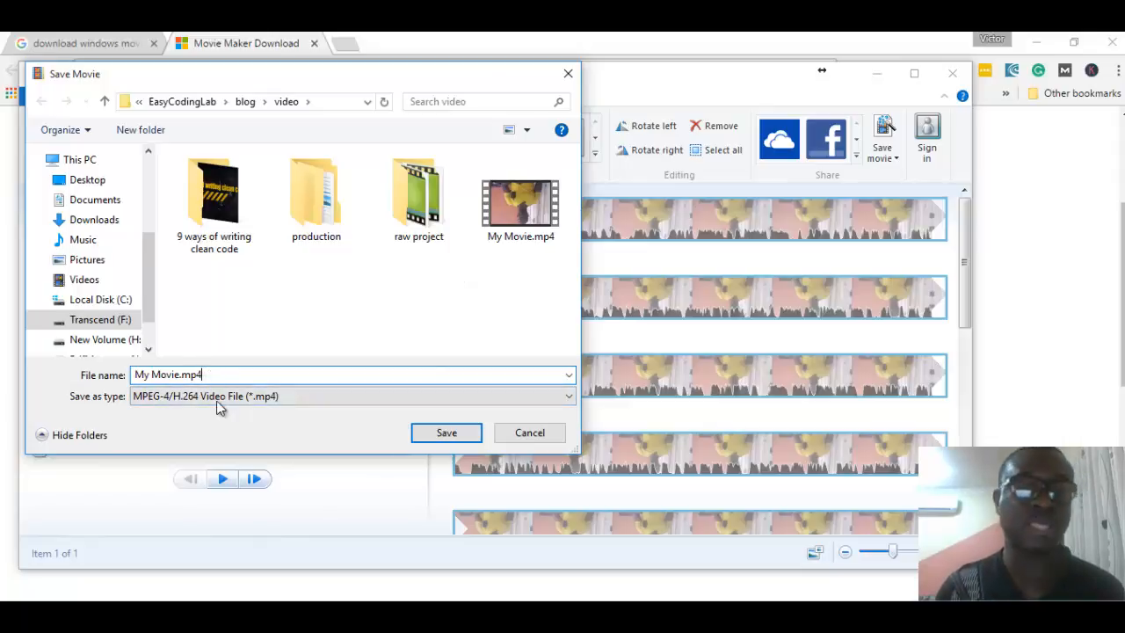
click(521, 193)
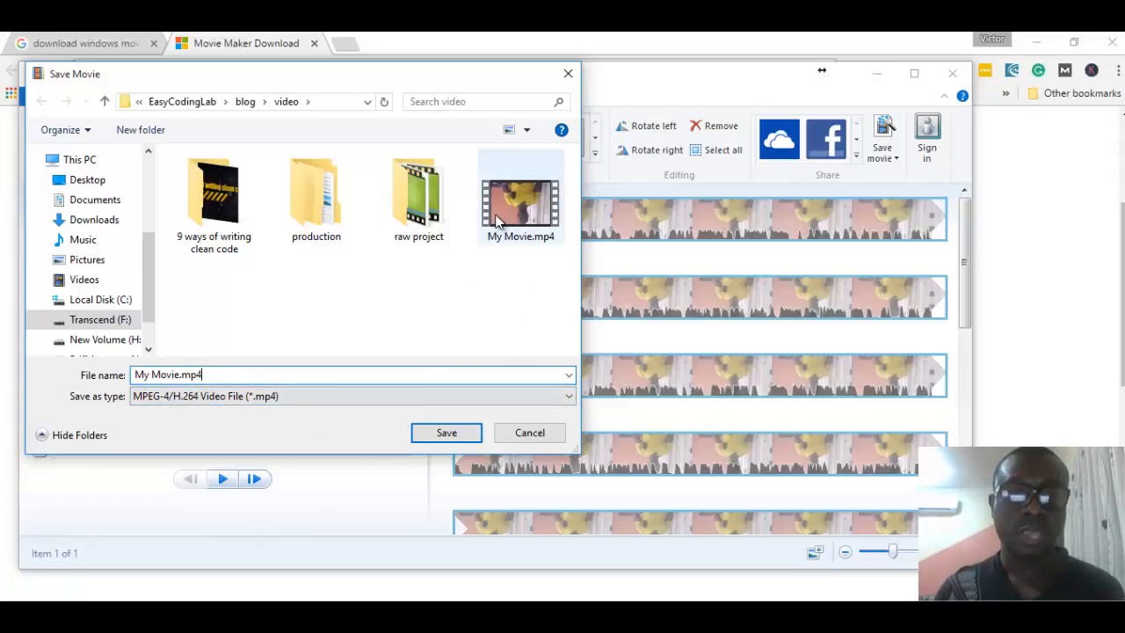
mouse_move(519, 202)
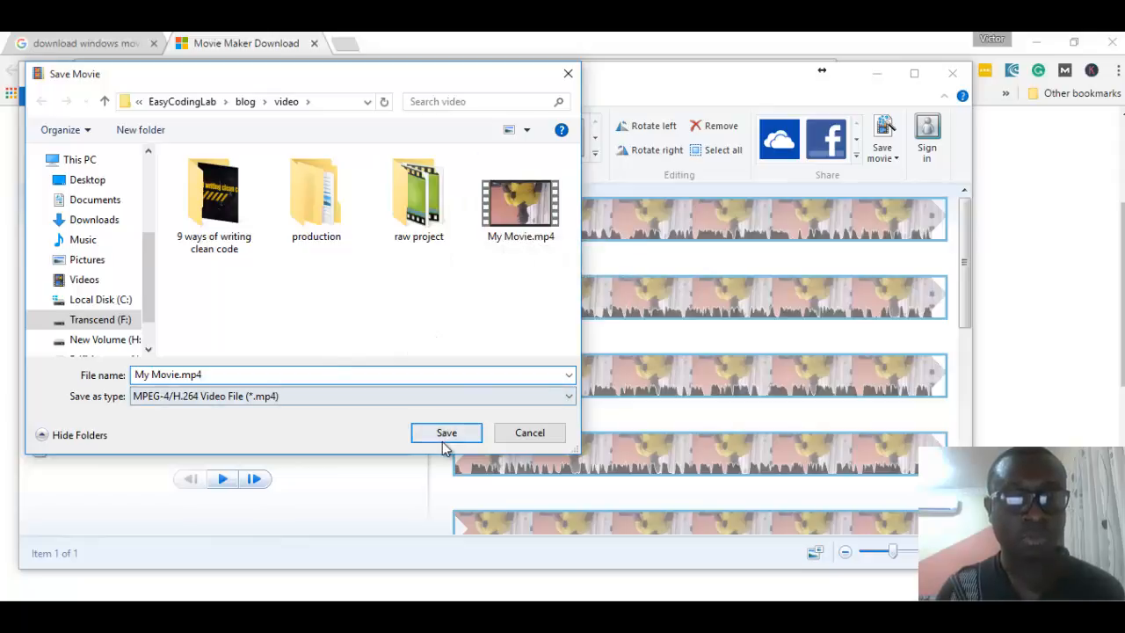
click(445, 432)
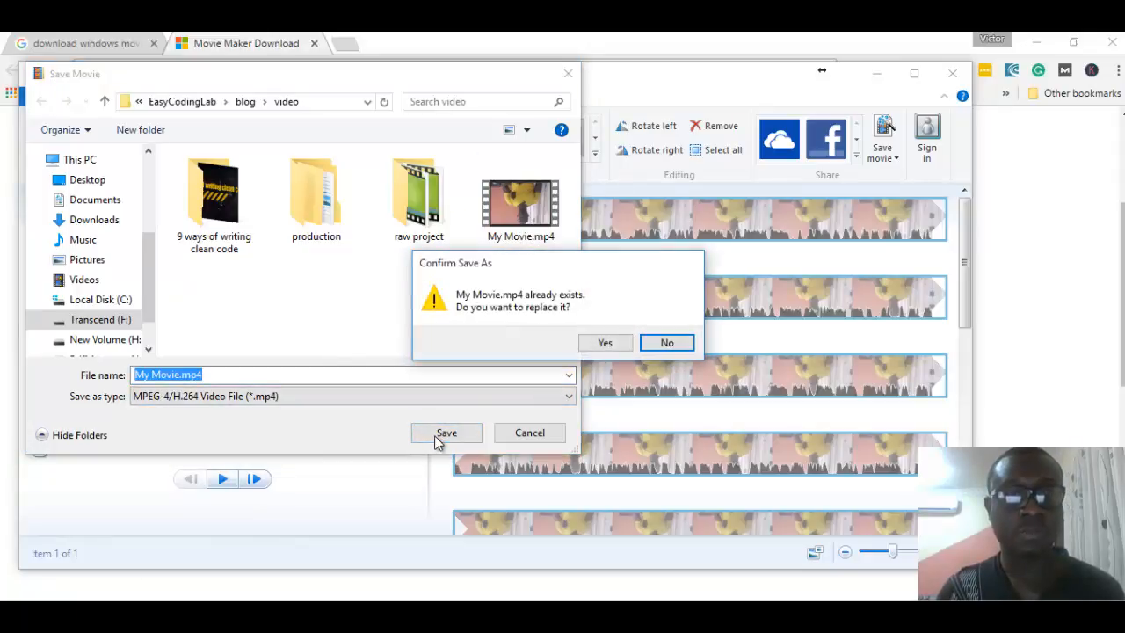
mouse_move(501, 329)
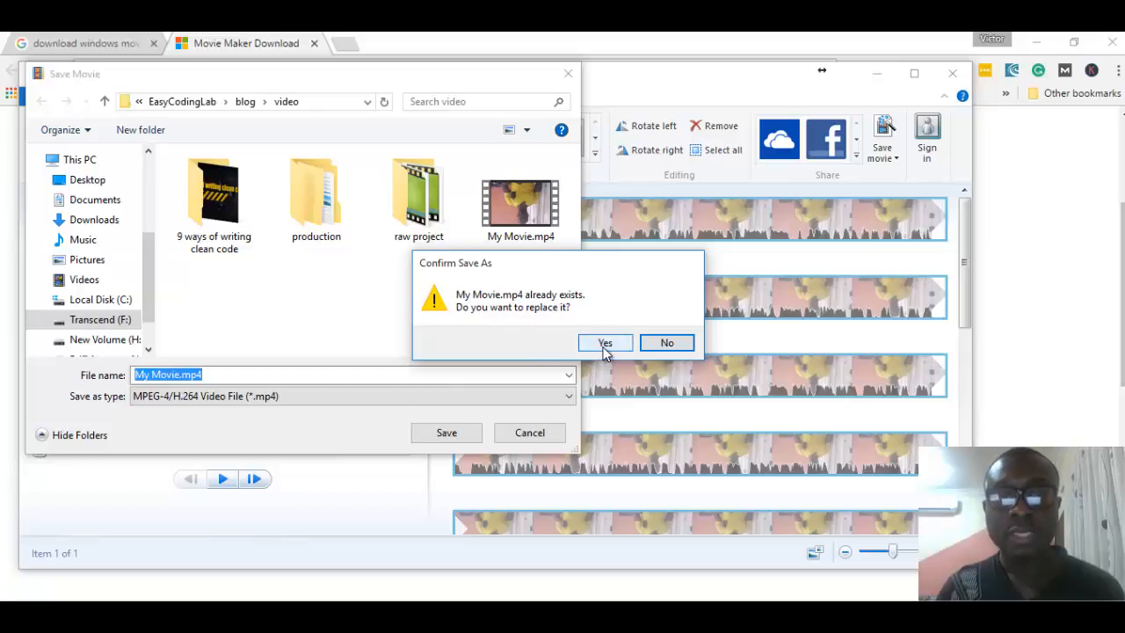
Confirm replacing the existing My Movie.mp4 so Movie Maker starts saving.
click(605, 343)
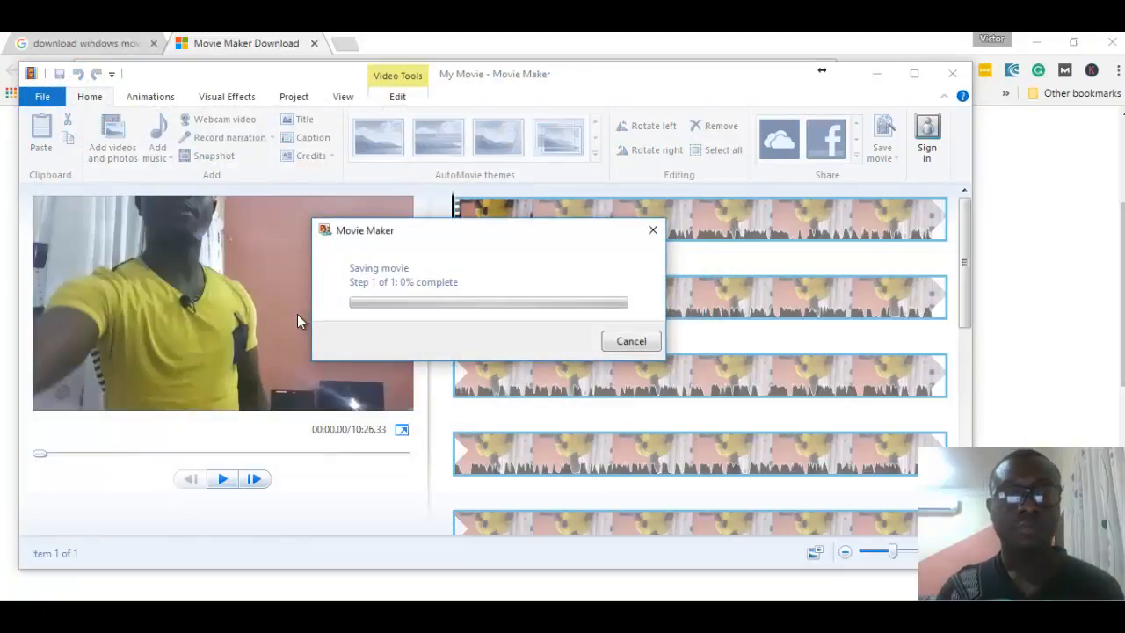
mouse_move(400, 338)
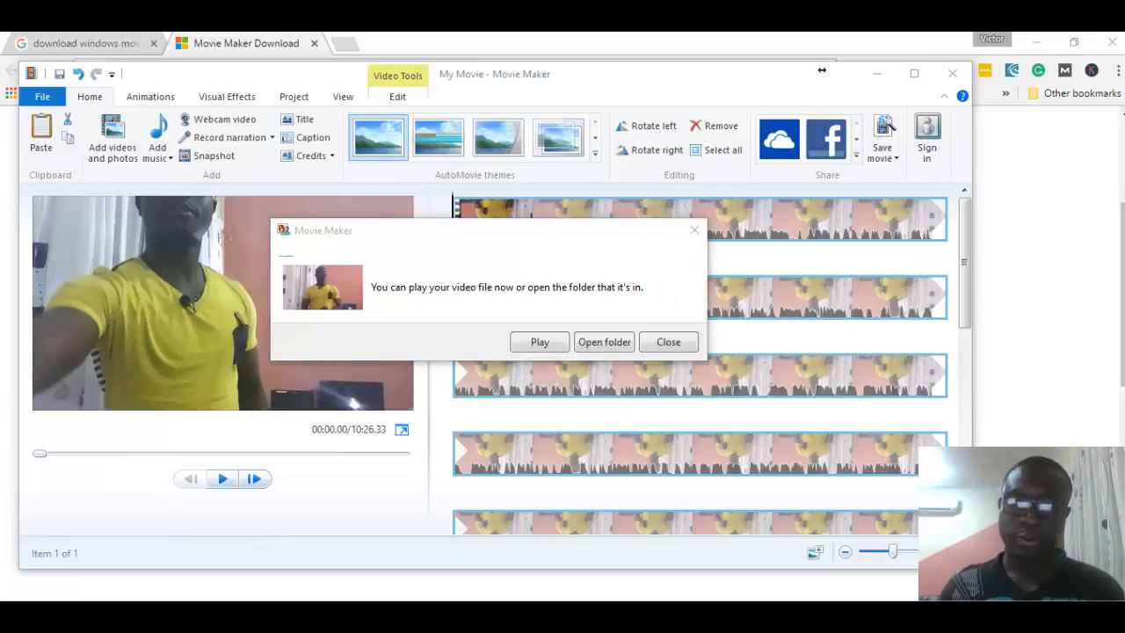
mouse_move(489, 303)
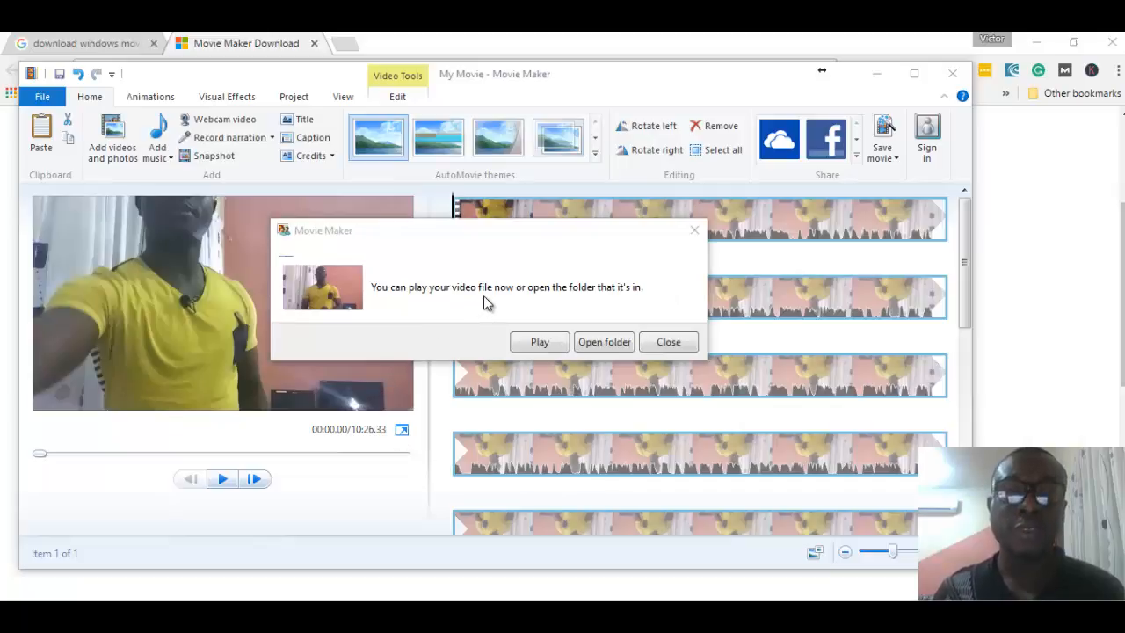
mouse_move(494, 310)
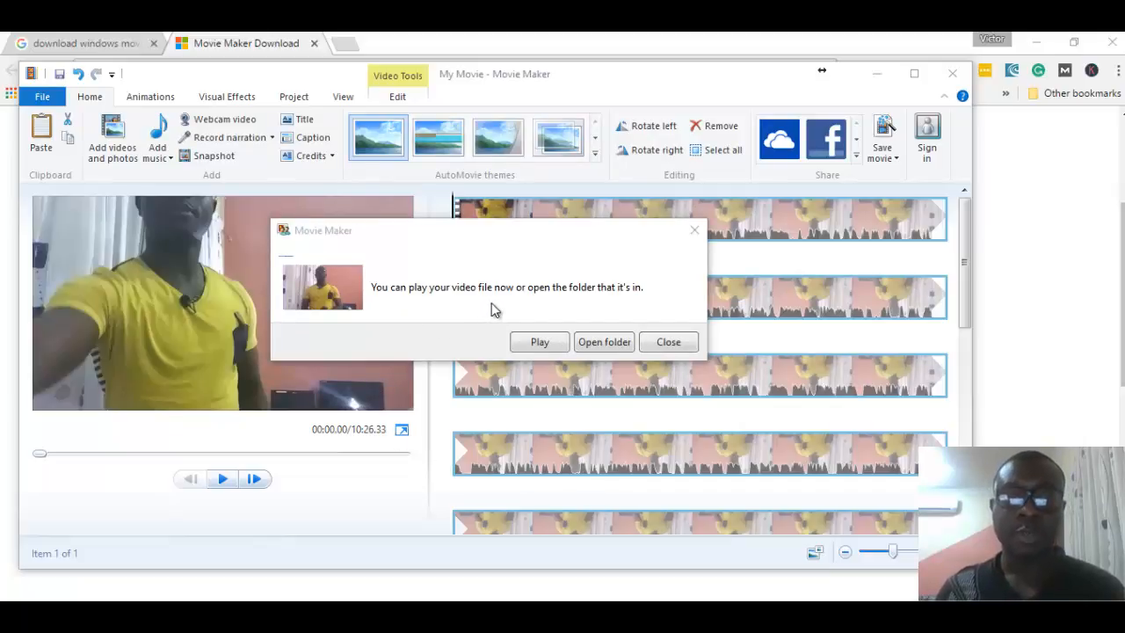
mouse_move(501, 318)
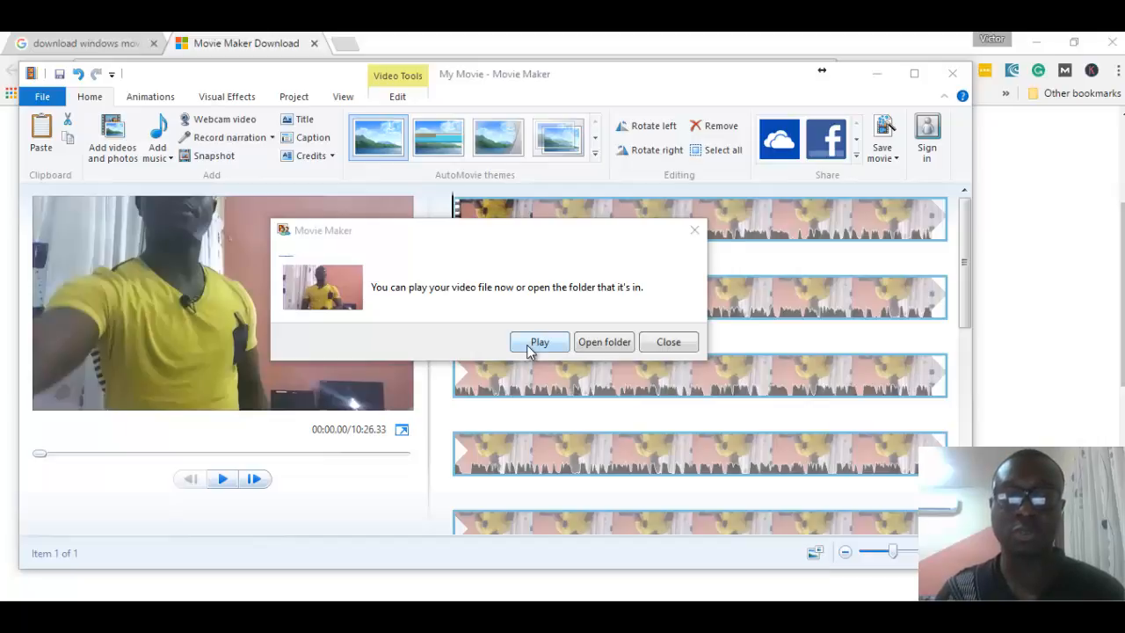
Play the saved My Movie.mp4 in Movies & TV, pause to confirm it is upright, and close the player.
click(539, 342)
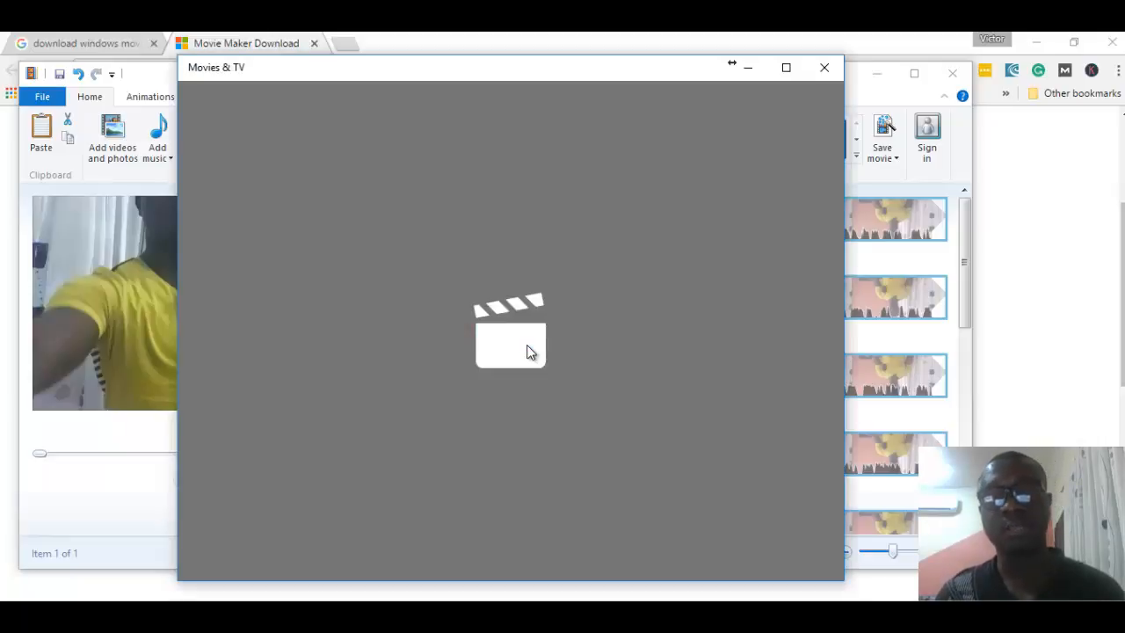
click(510, 330)
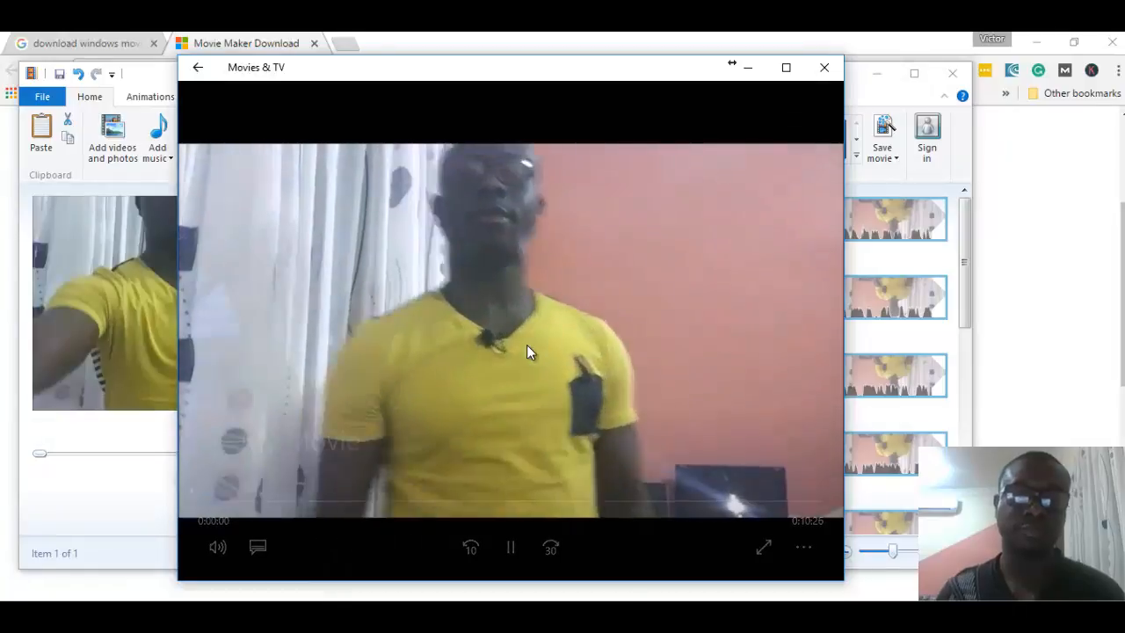
click(510, 546)
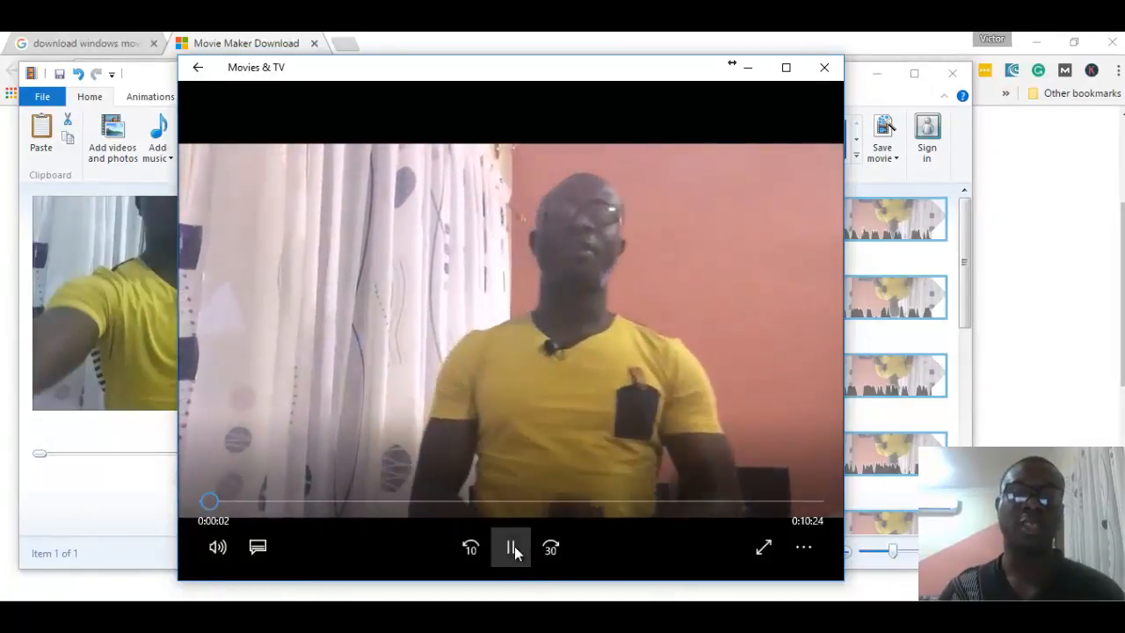
click(509, 547)
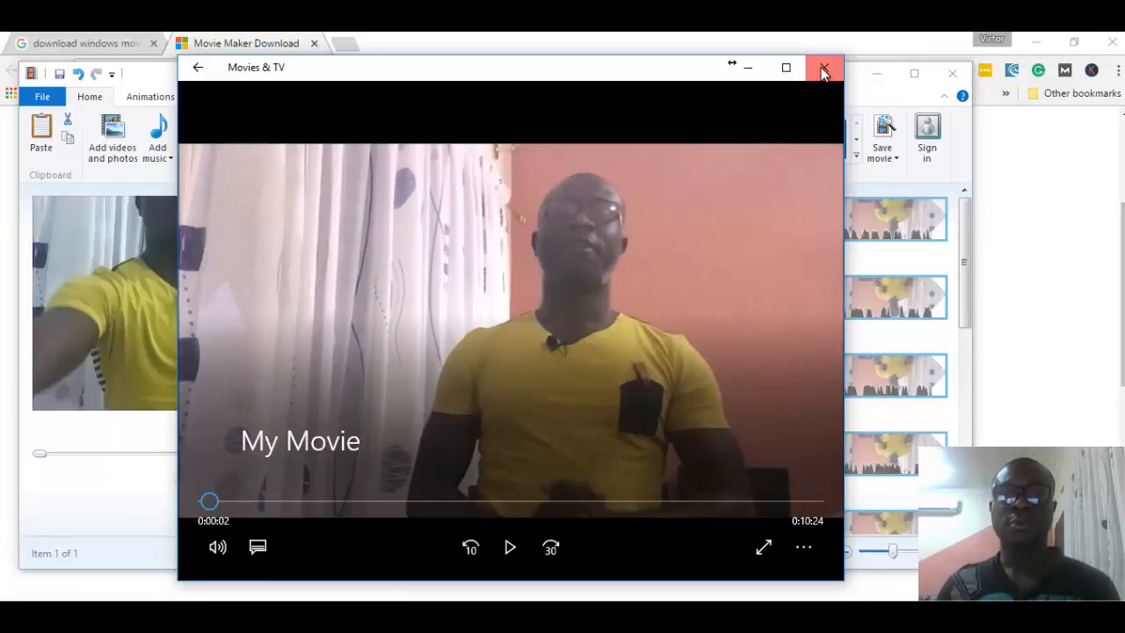
click(824, 68)
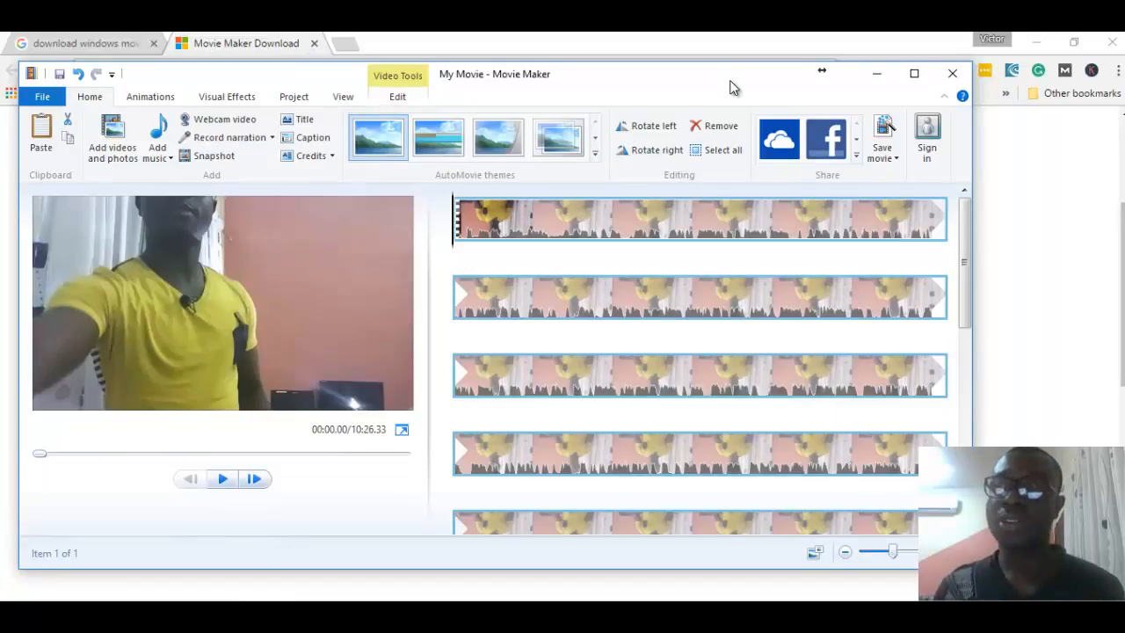
mouse_move(721, 93)
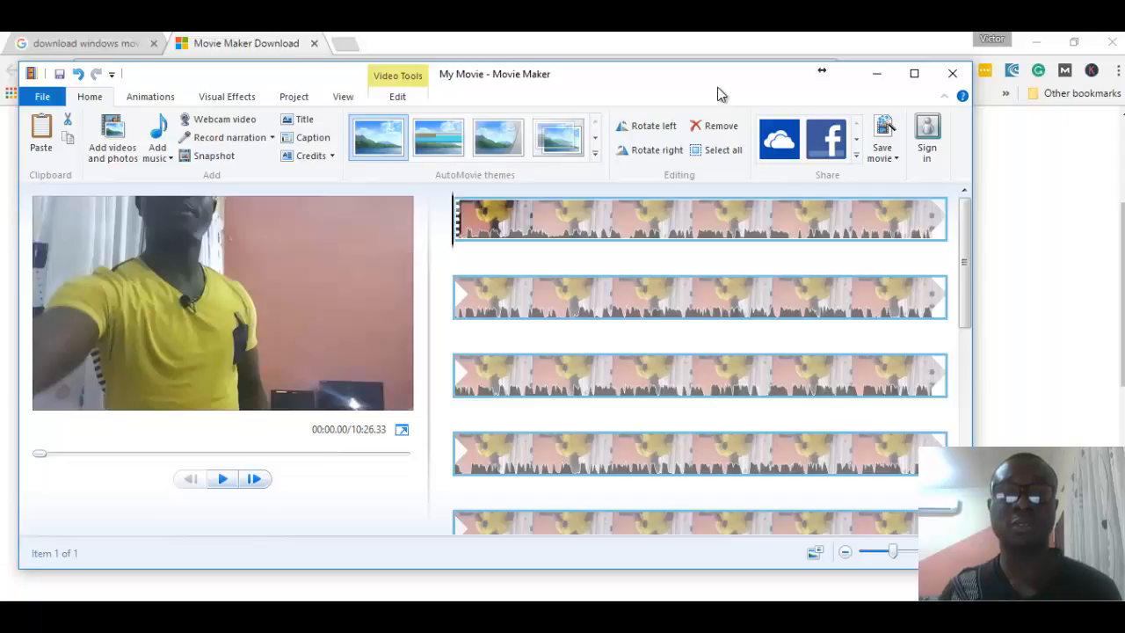
mouse_move(714, 94)
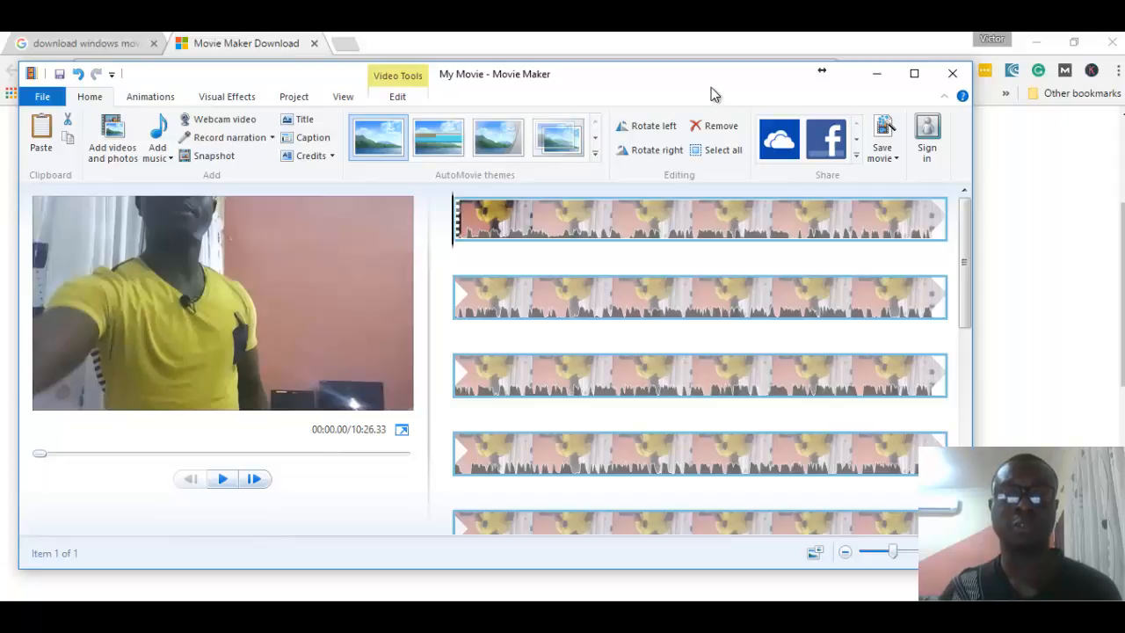